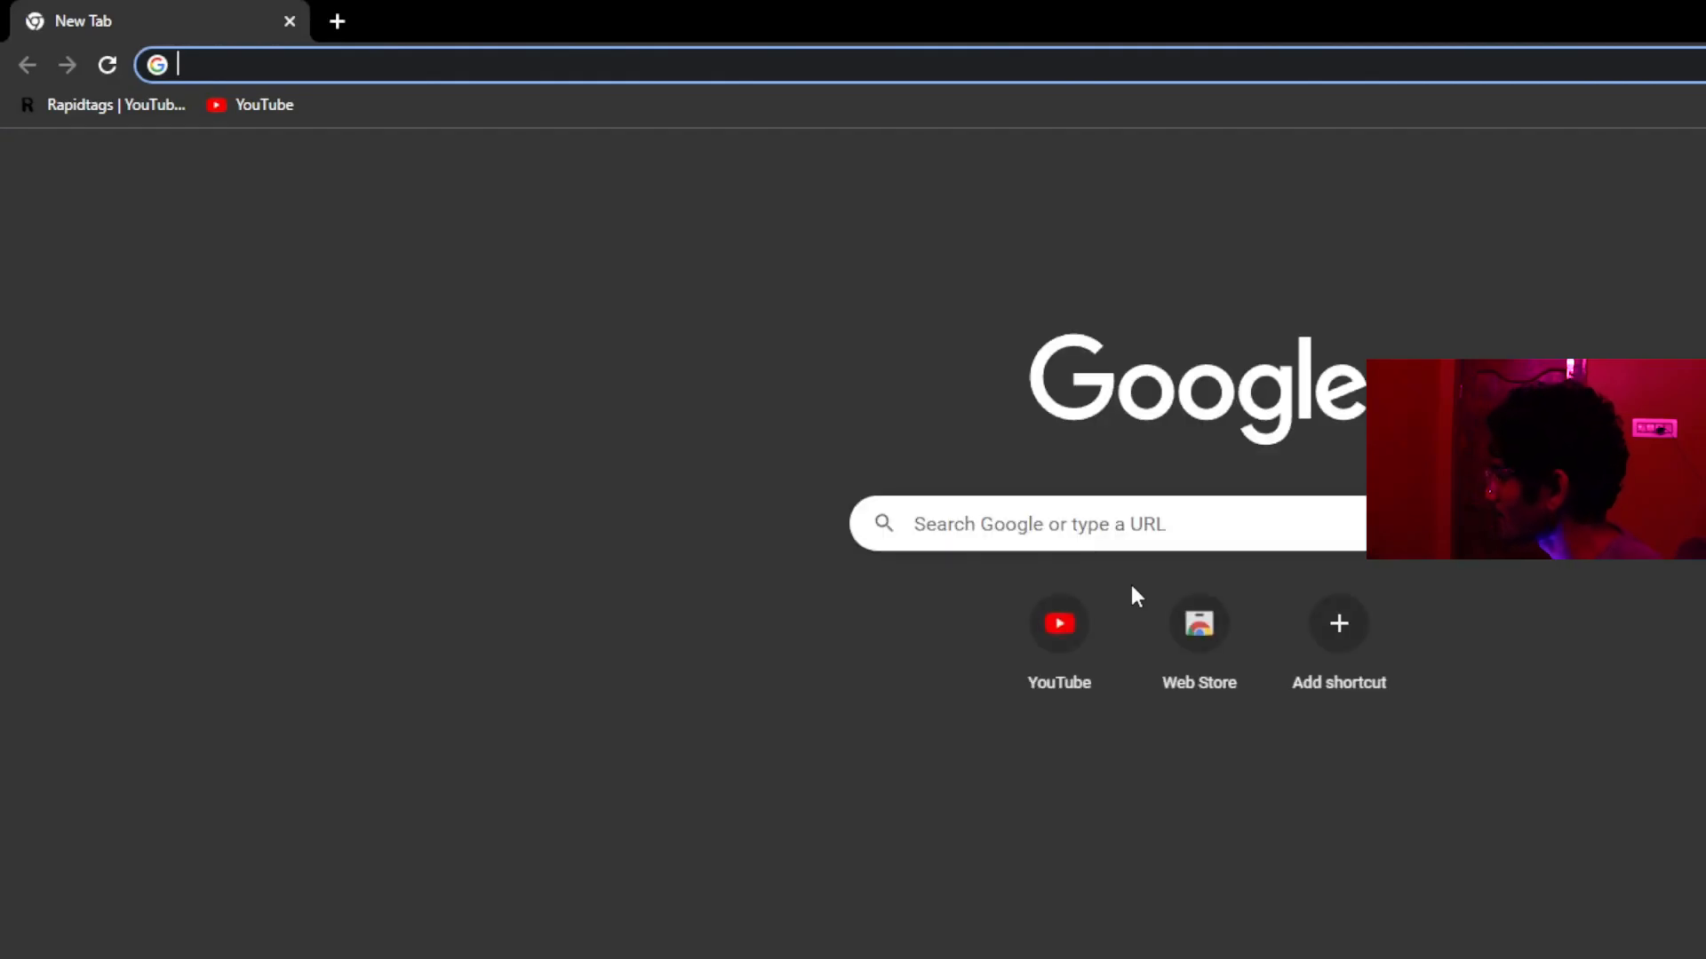
Step: Open YouTube from the new tab shortcut and scroll the home feed
left_click(264, 104)
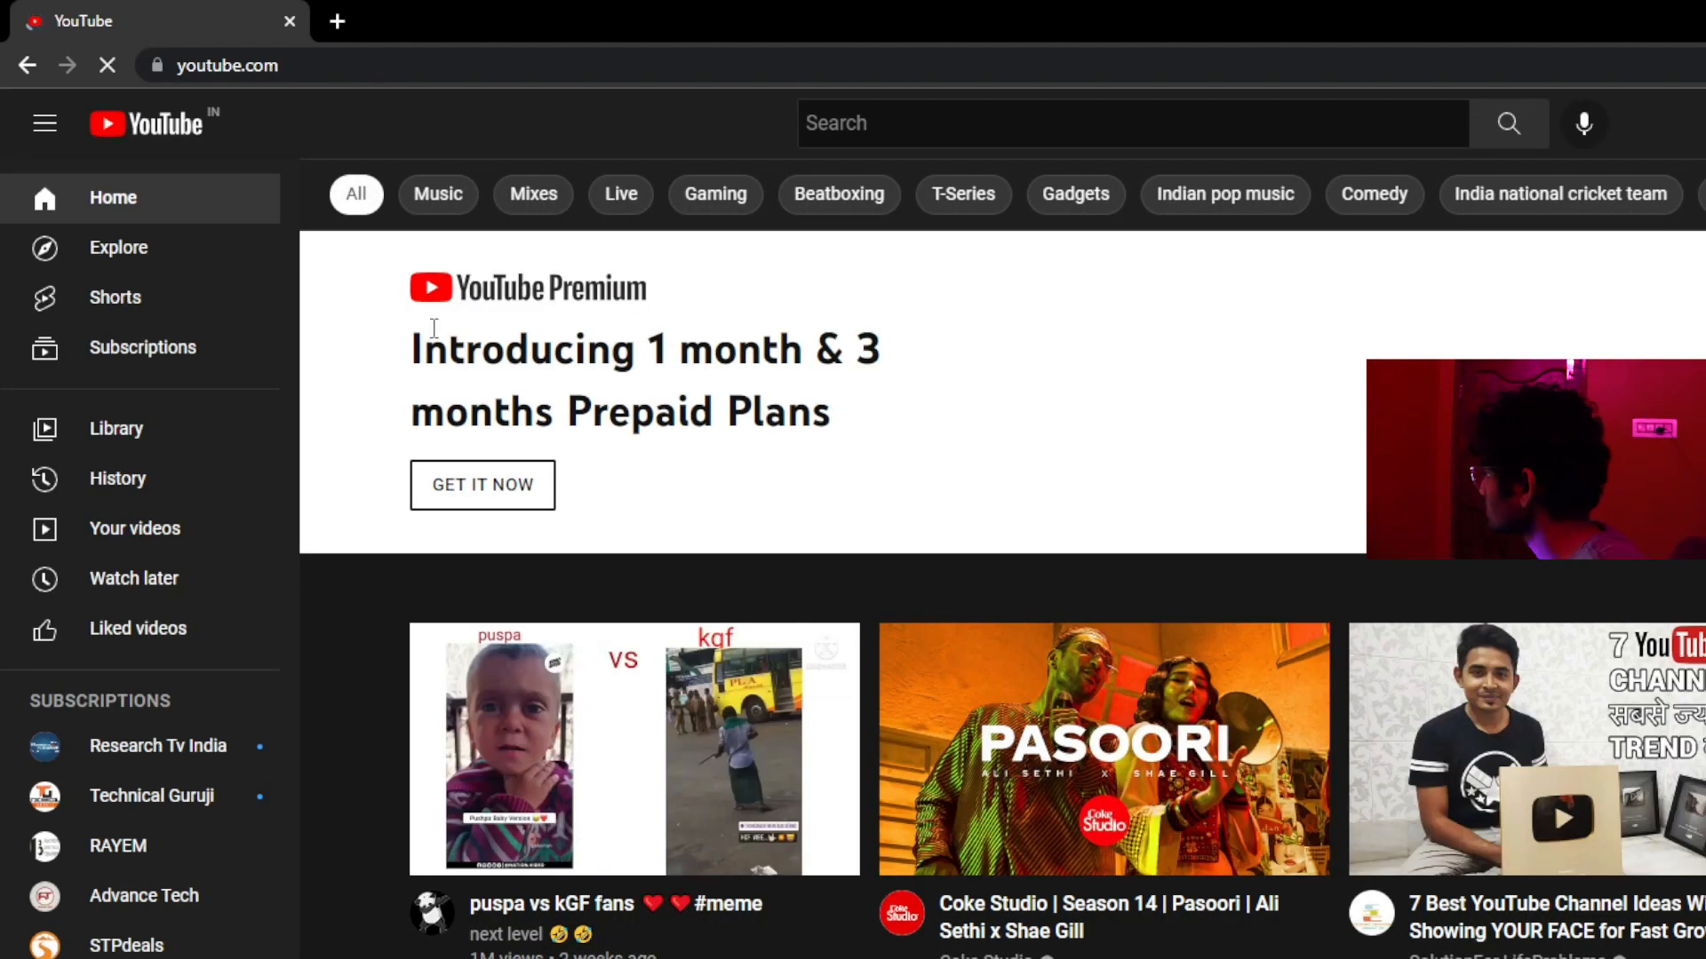
scroll("down", 3)
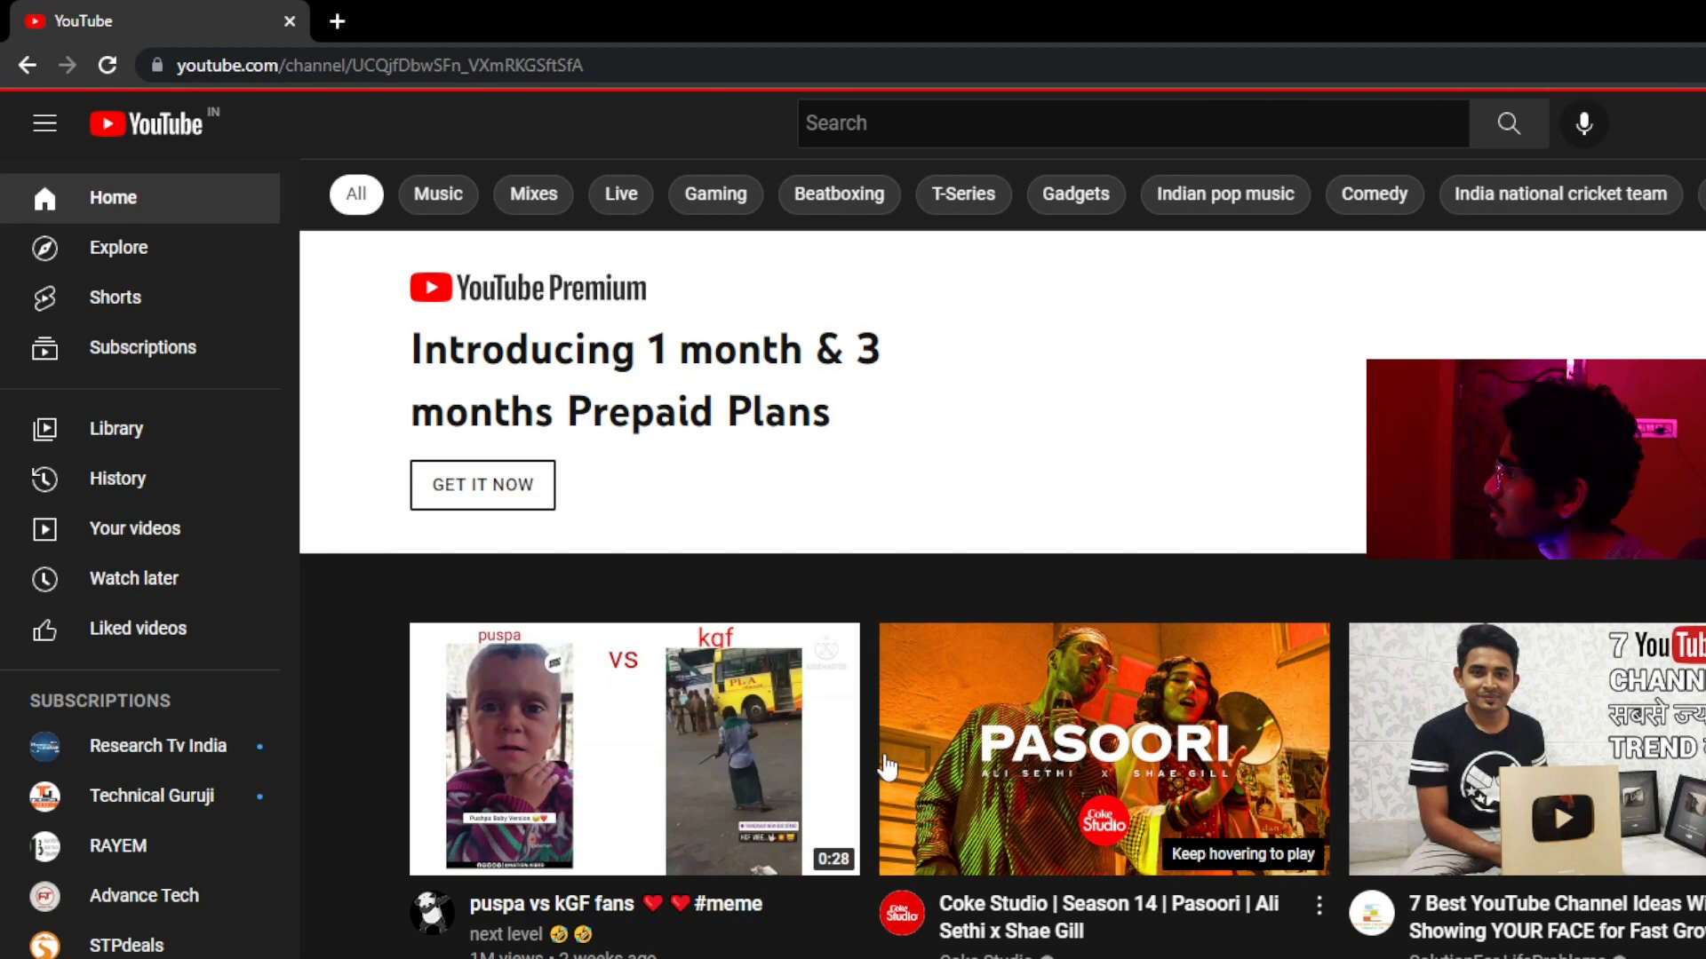
mouse_move(888, 815)
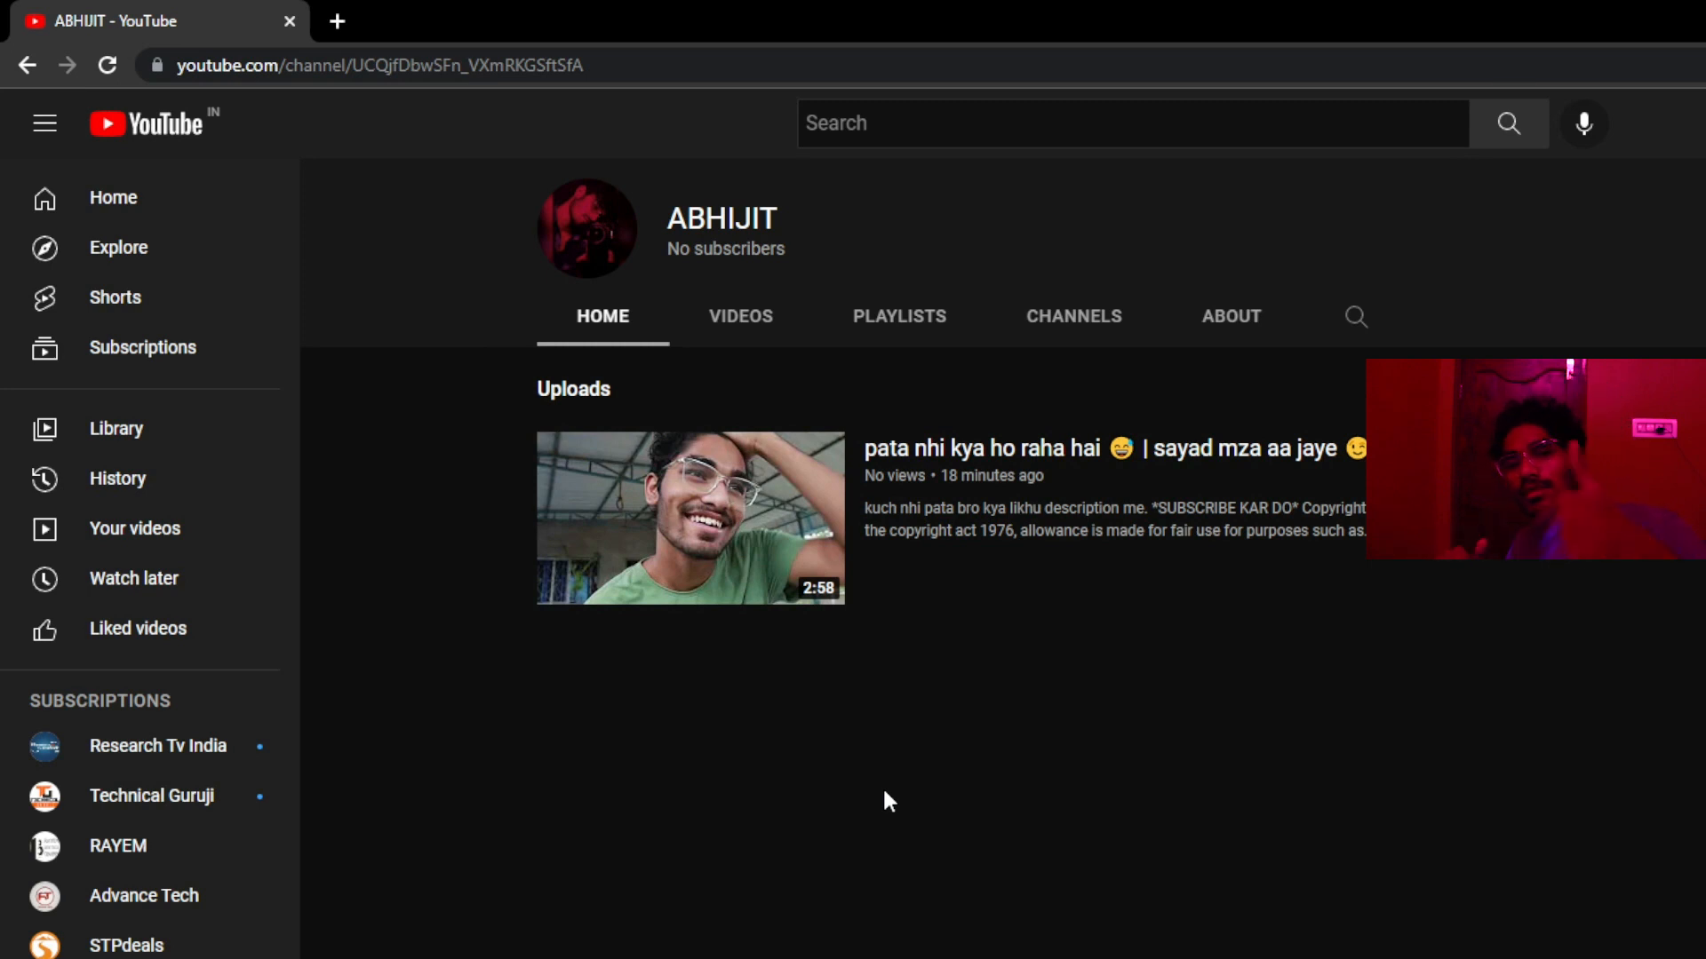
mouse_move(725, 563)
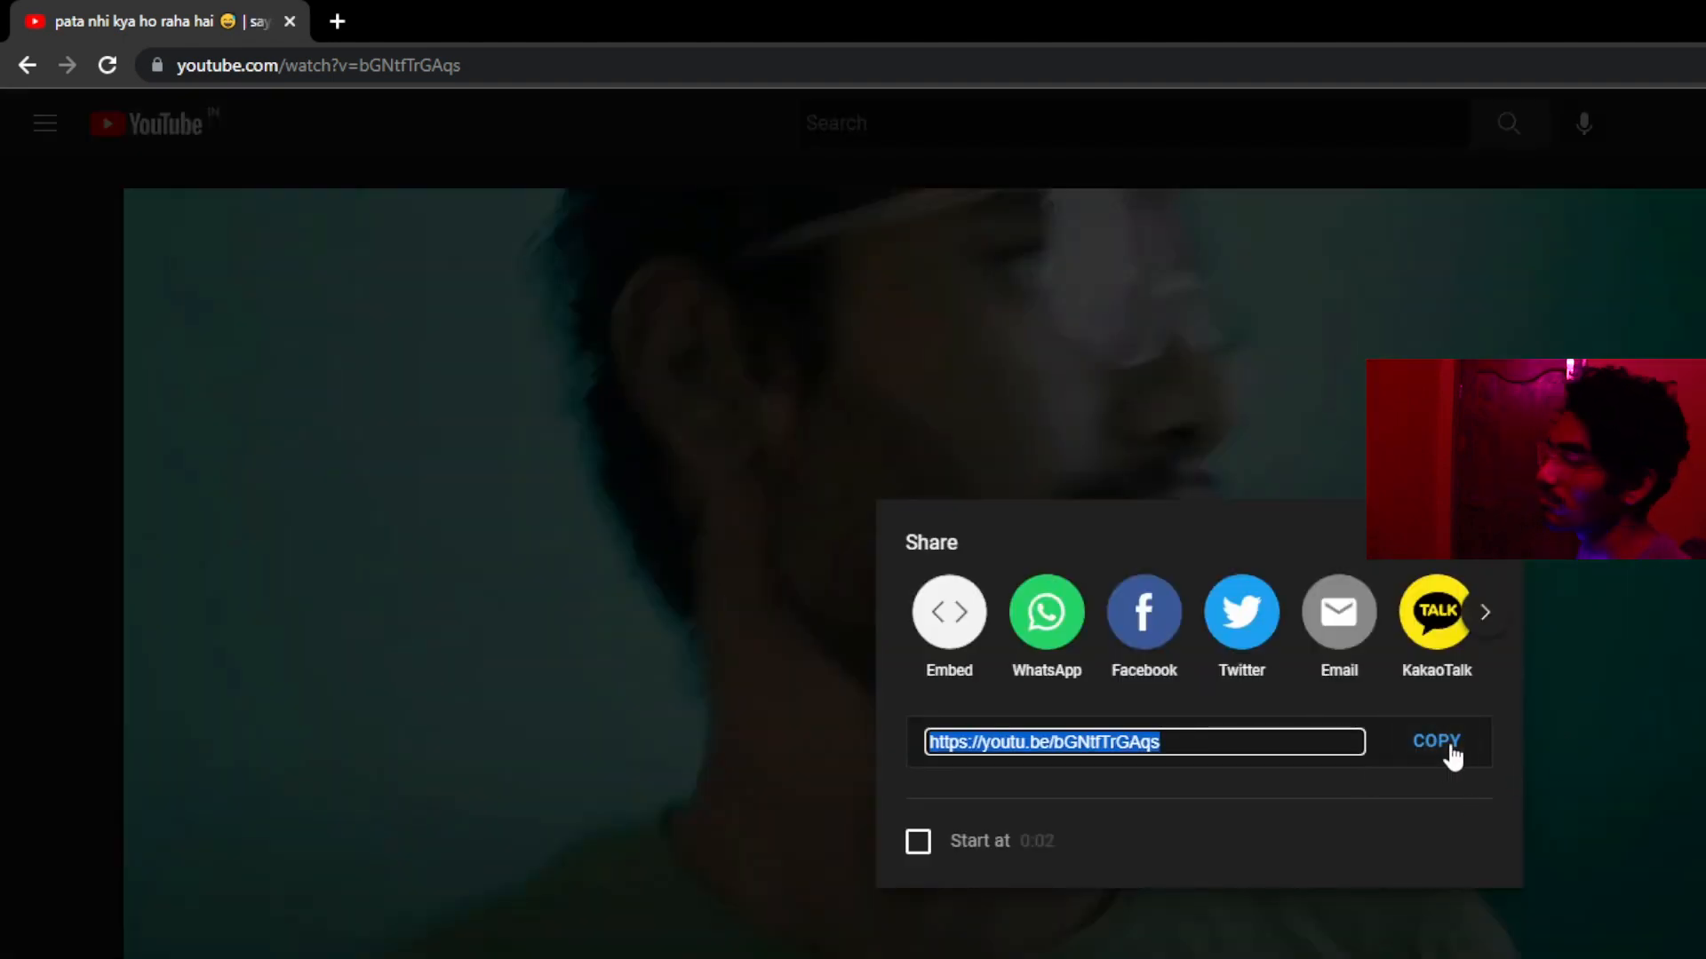
mouse_move(69, 874)
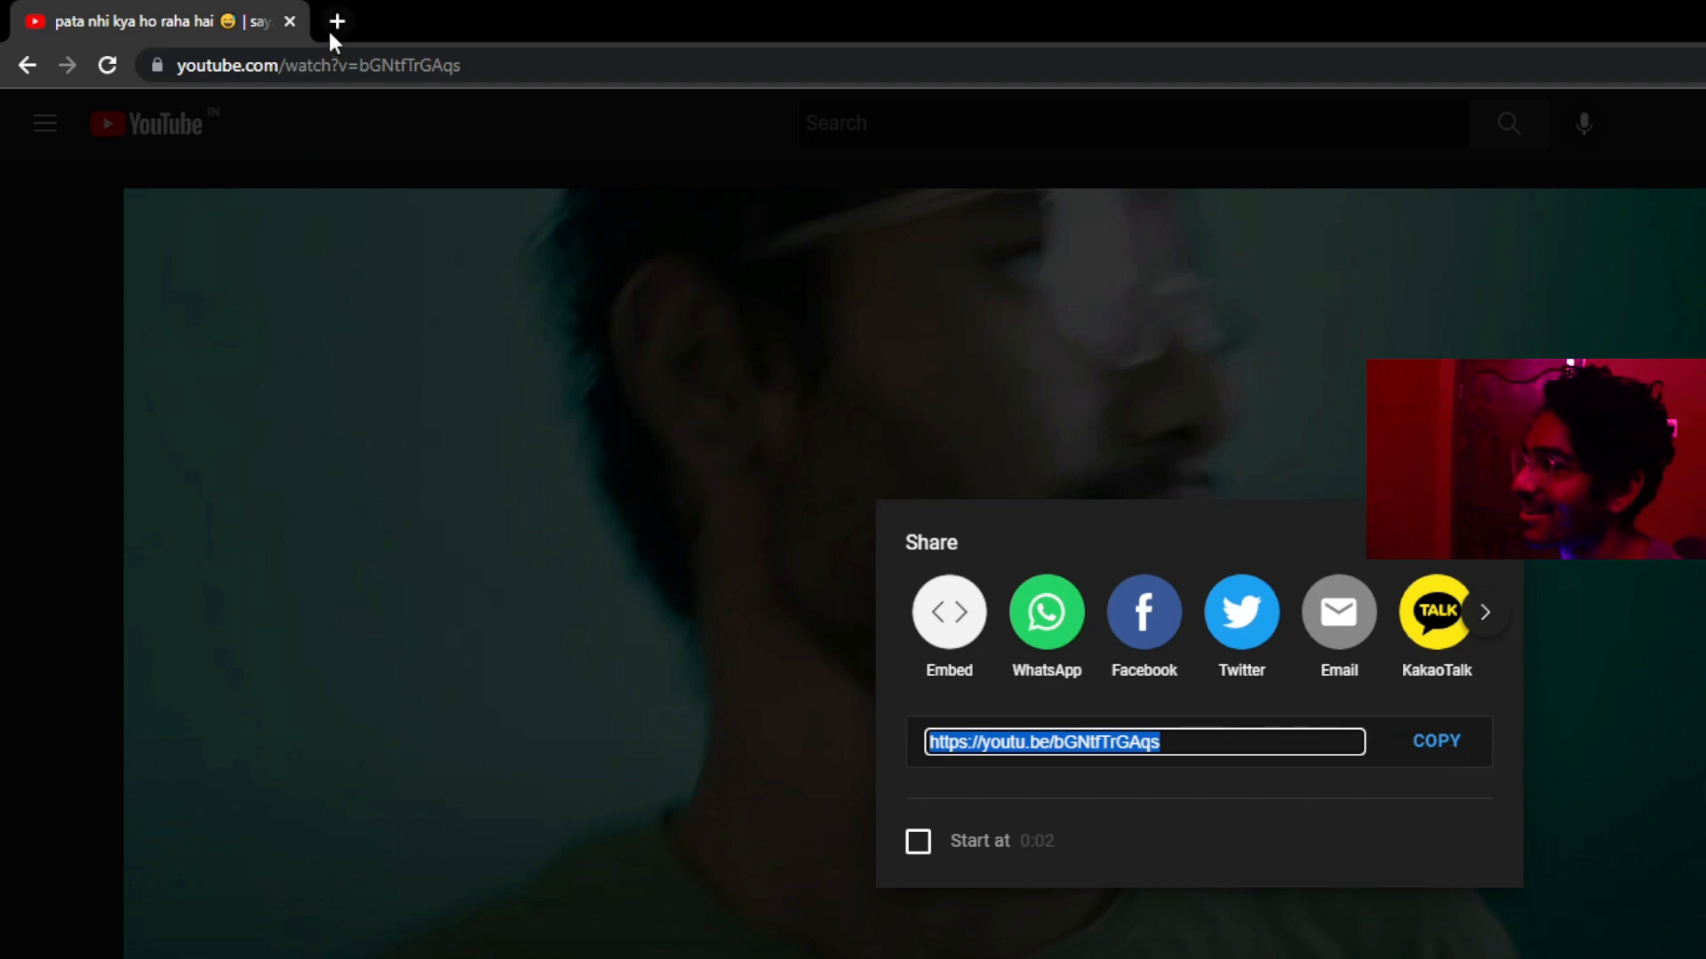
Step: Search Google for Y2MATE in a new tab and open the Y2mate.com downloader
left_click(338, 20)
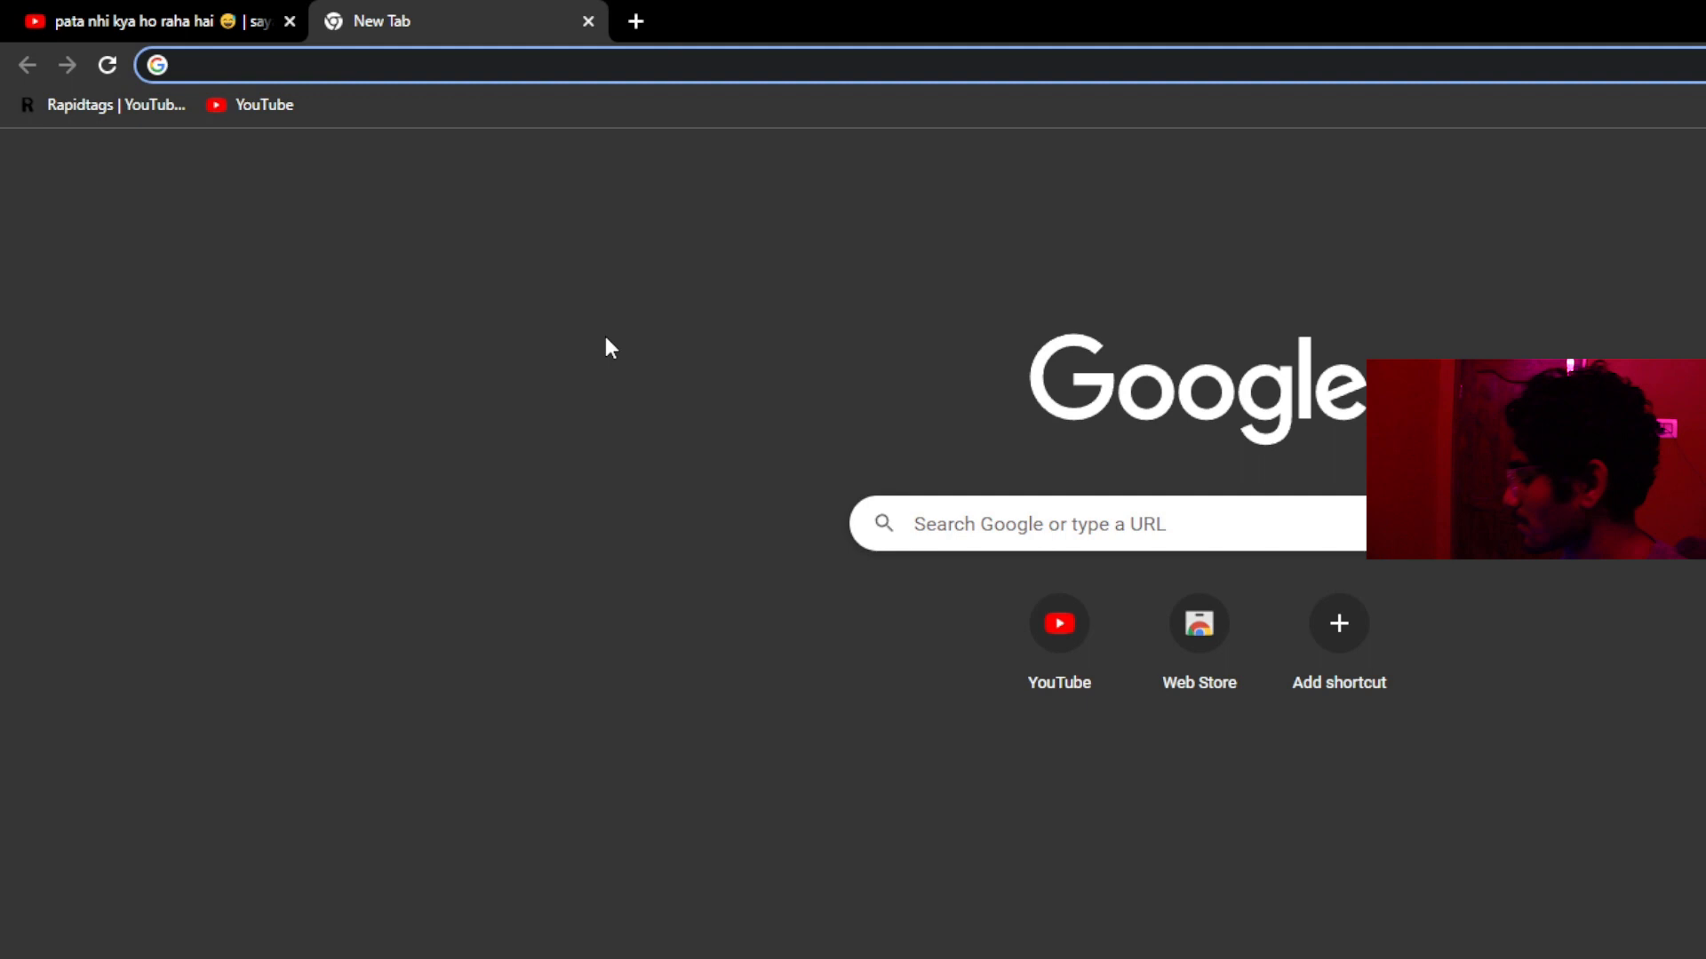
type("Y2MATE")
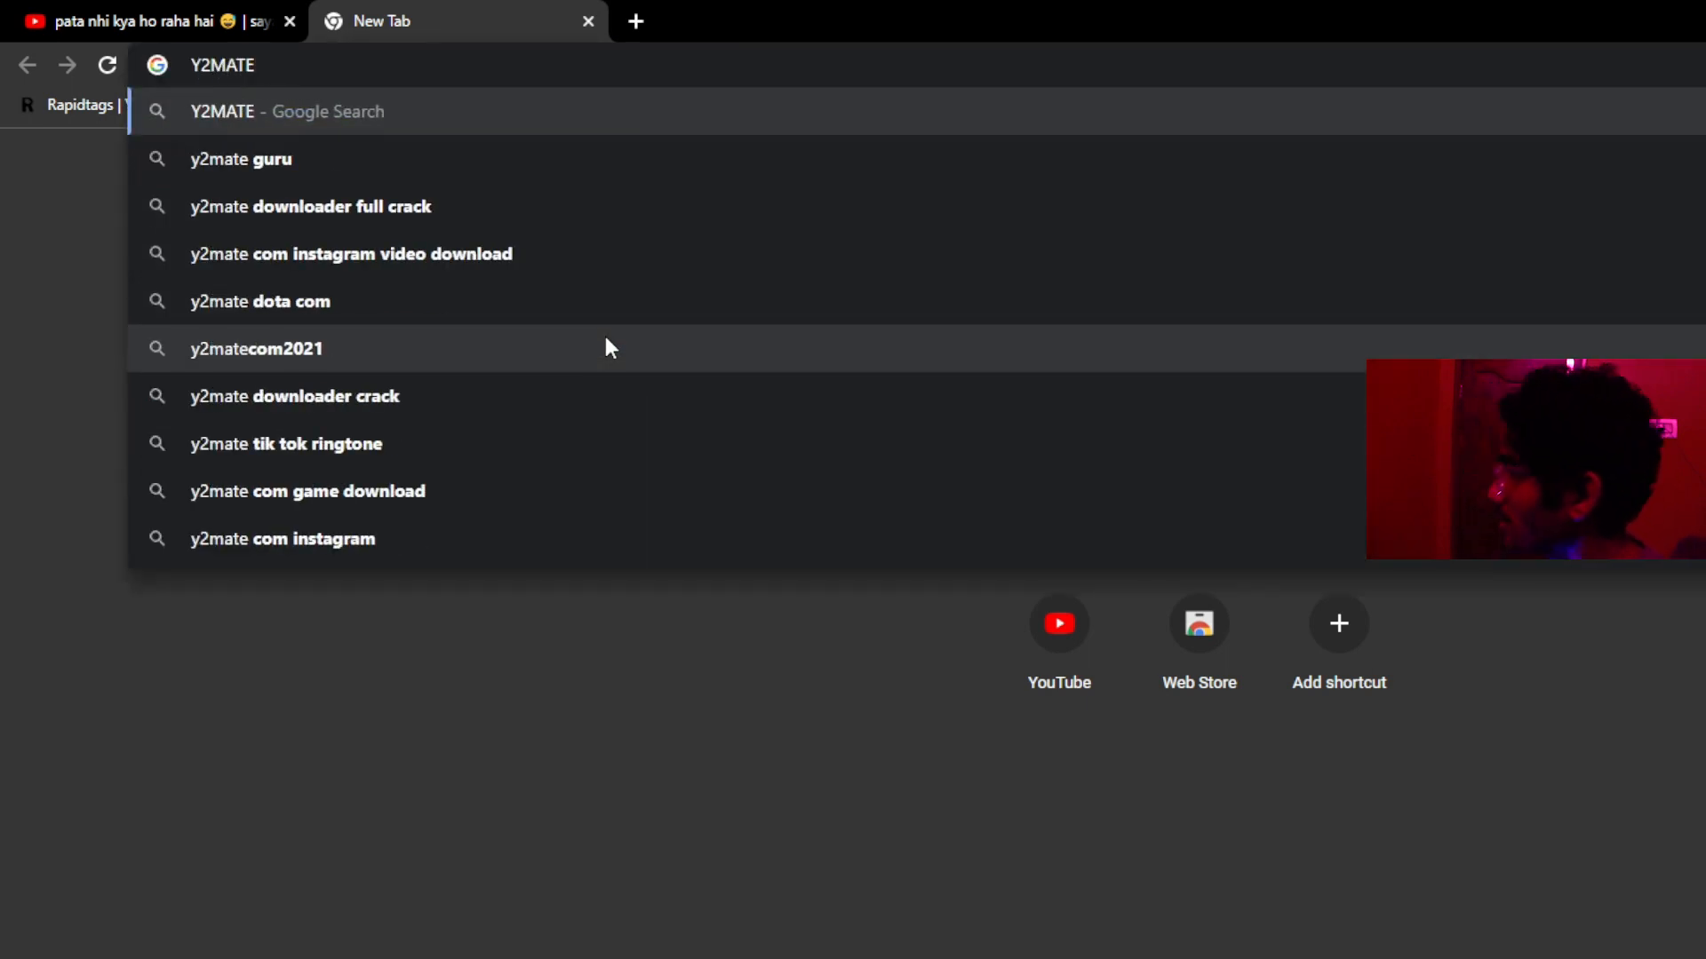
key("Enter")
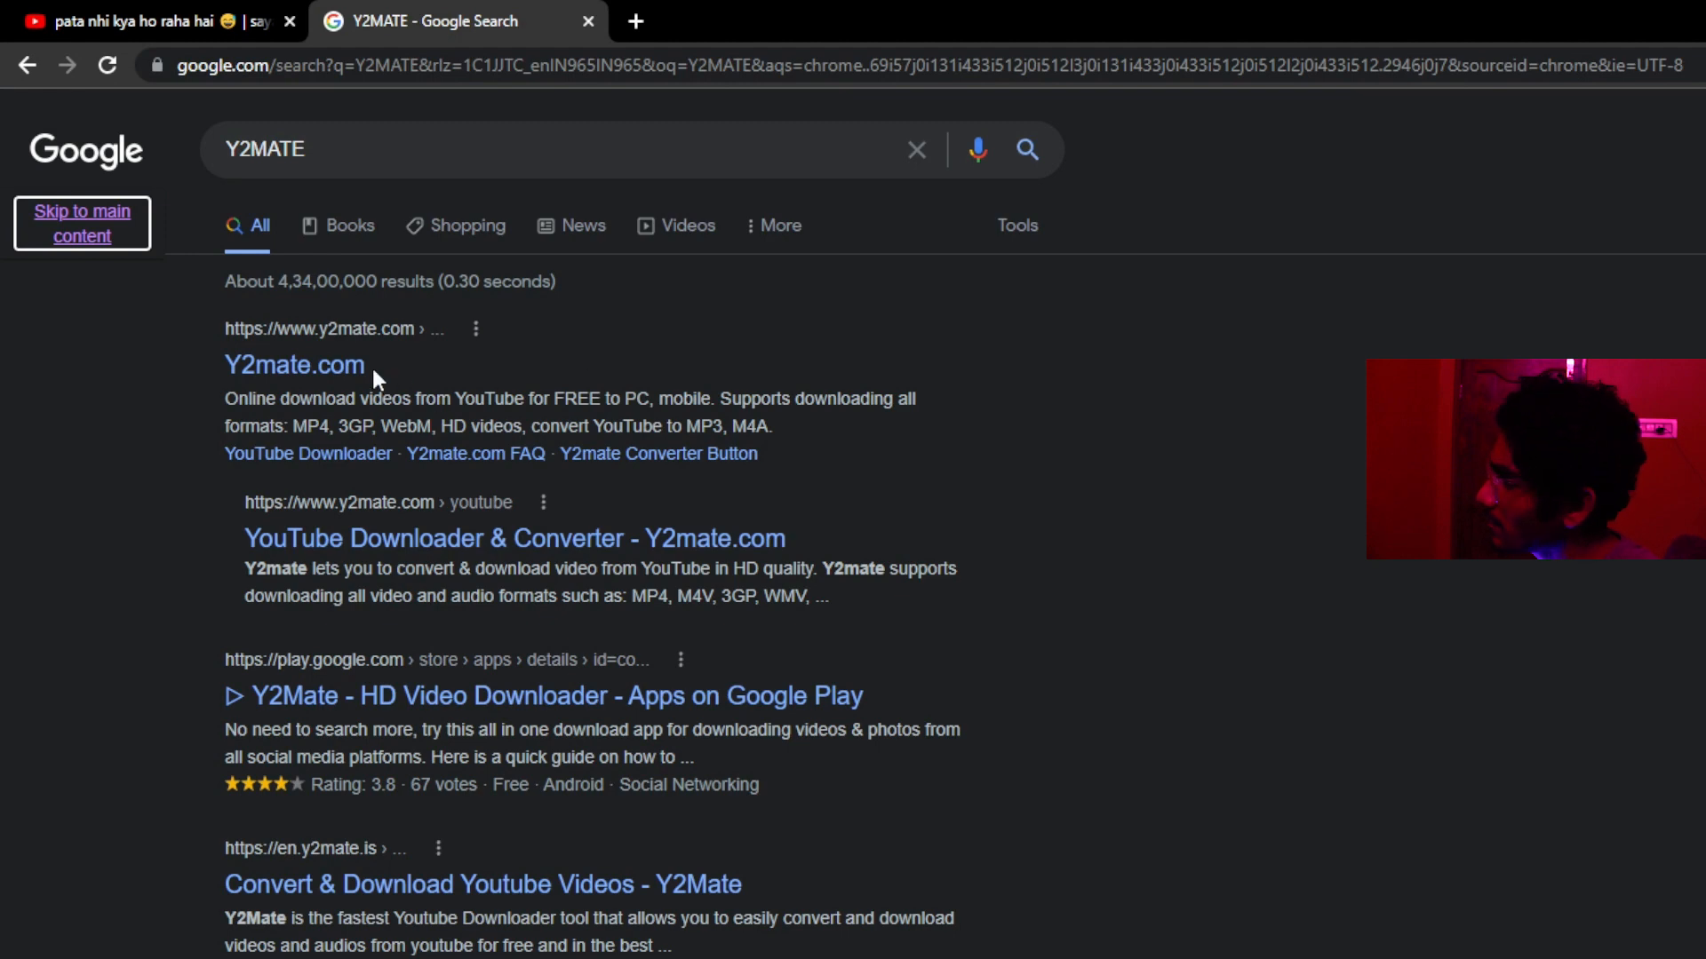
left_click(294, 365)
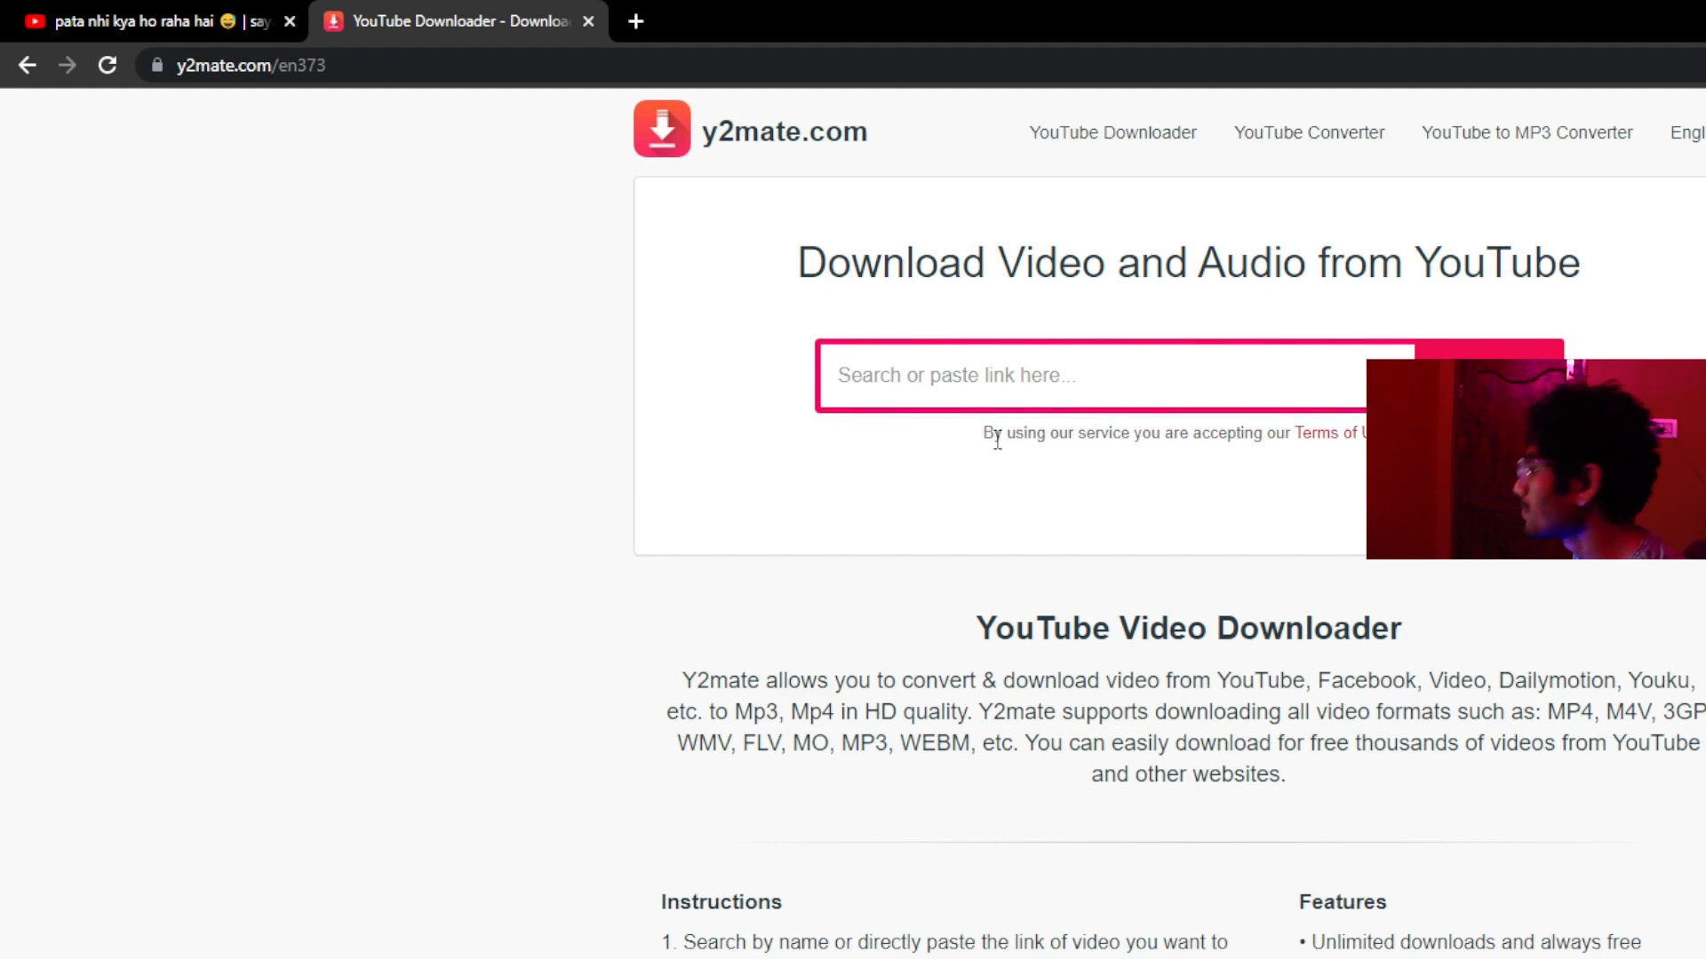
type("https://youtu.be/bGNtfTrGAqs")
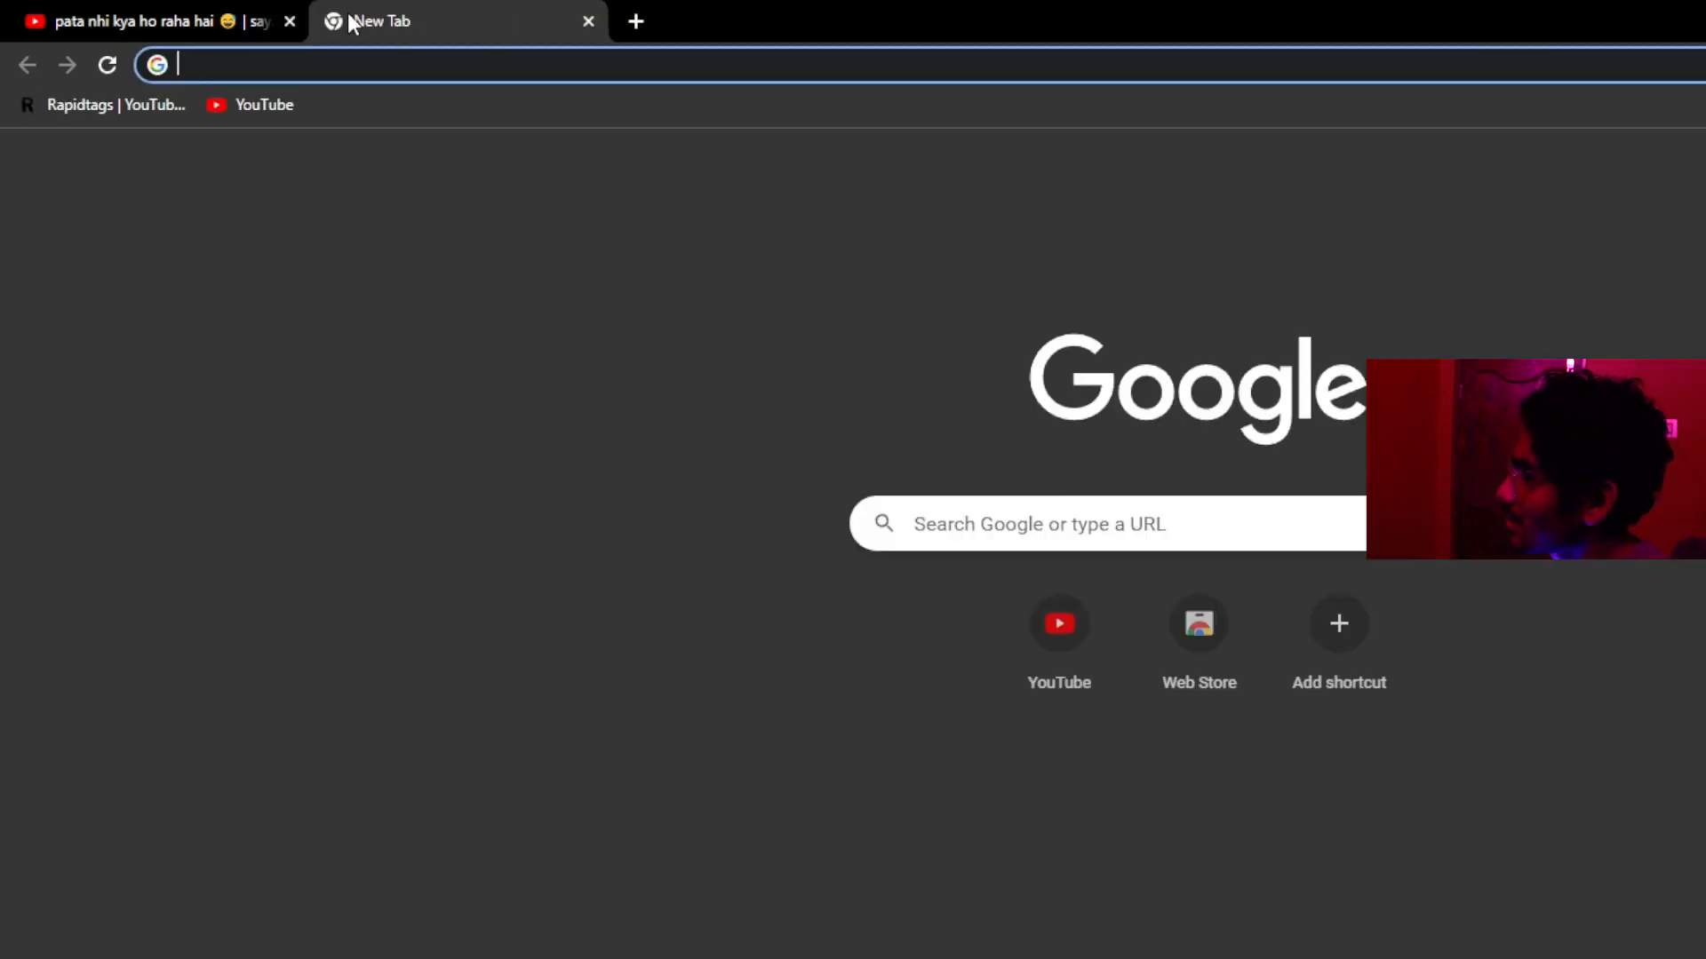
Step: Enter Y2MATE in Chrome's address bar to return to y2mate.com
type("Y")
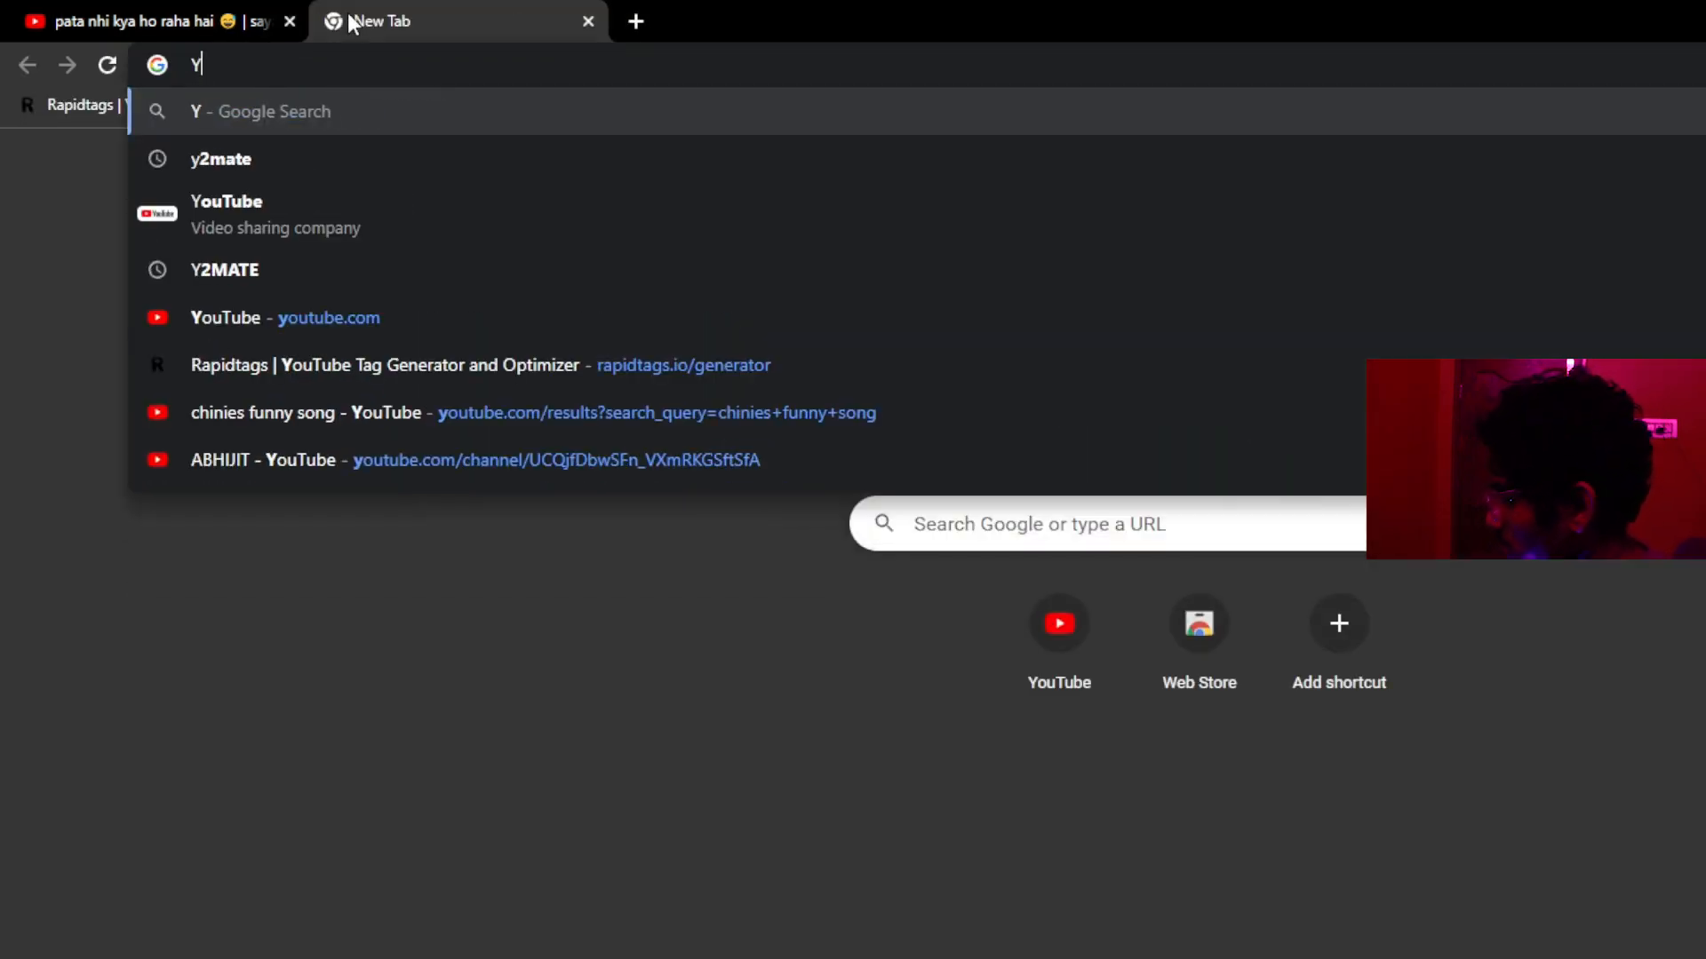
type("2MATE")
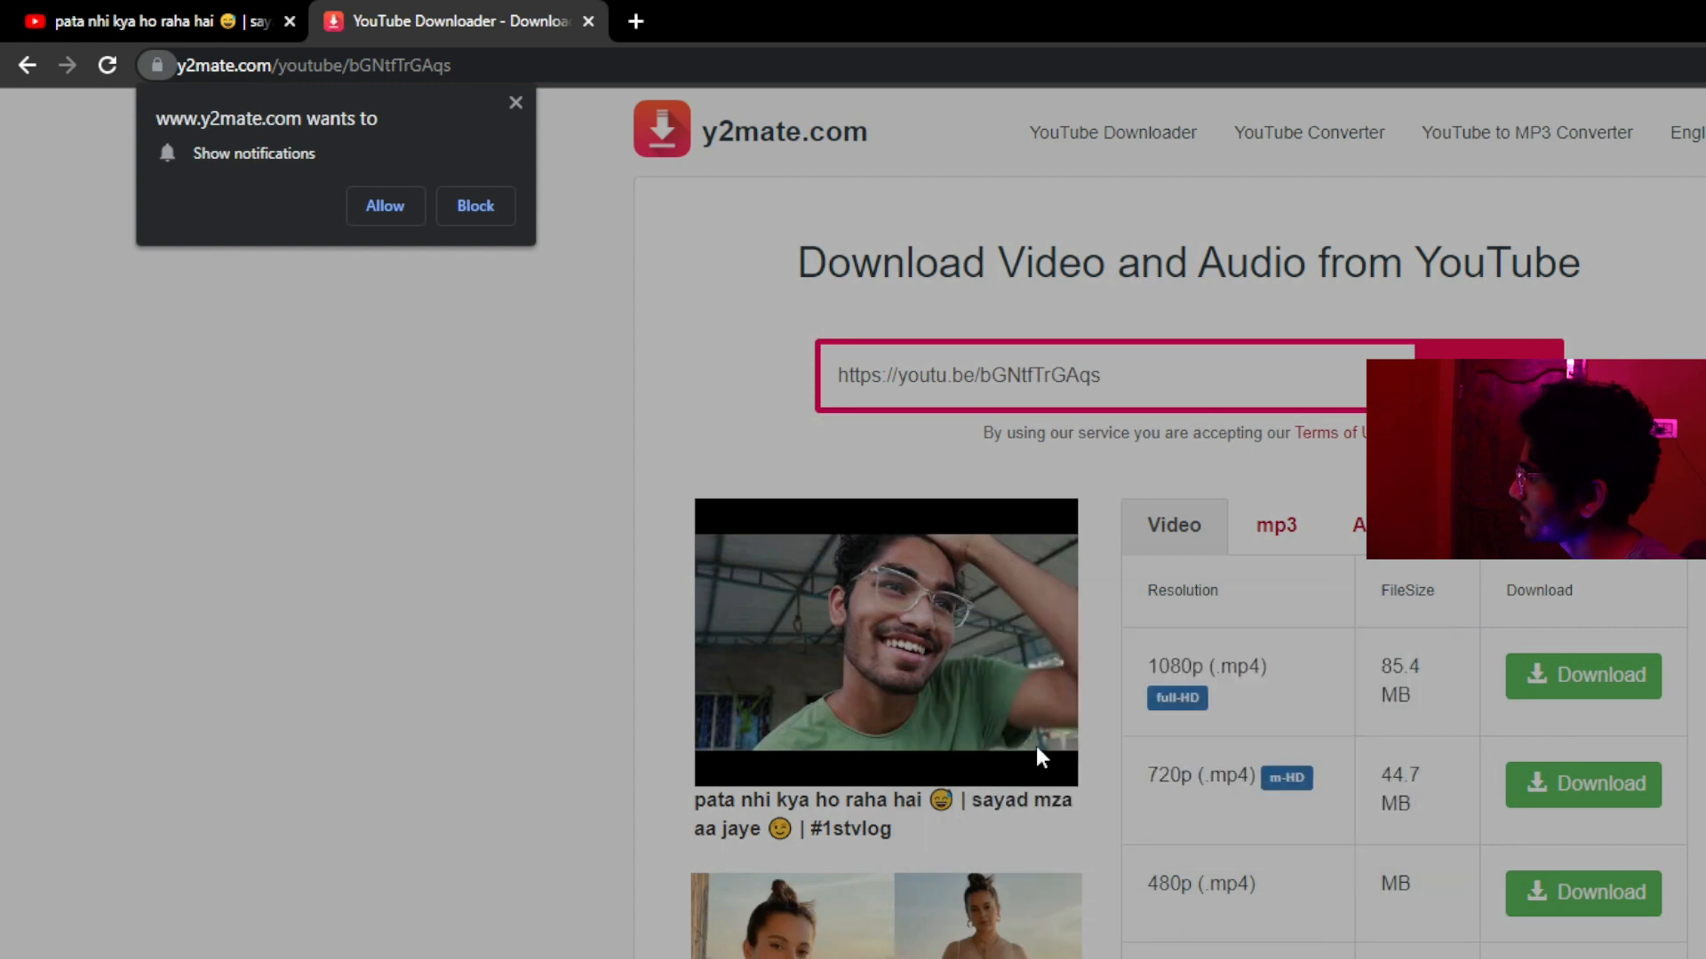
Step: Scroll the resolution table and choose Download on the 1080p (.mp4) row
scroll("down", 3)
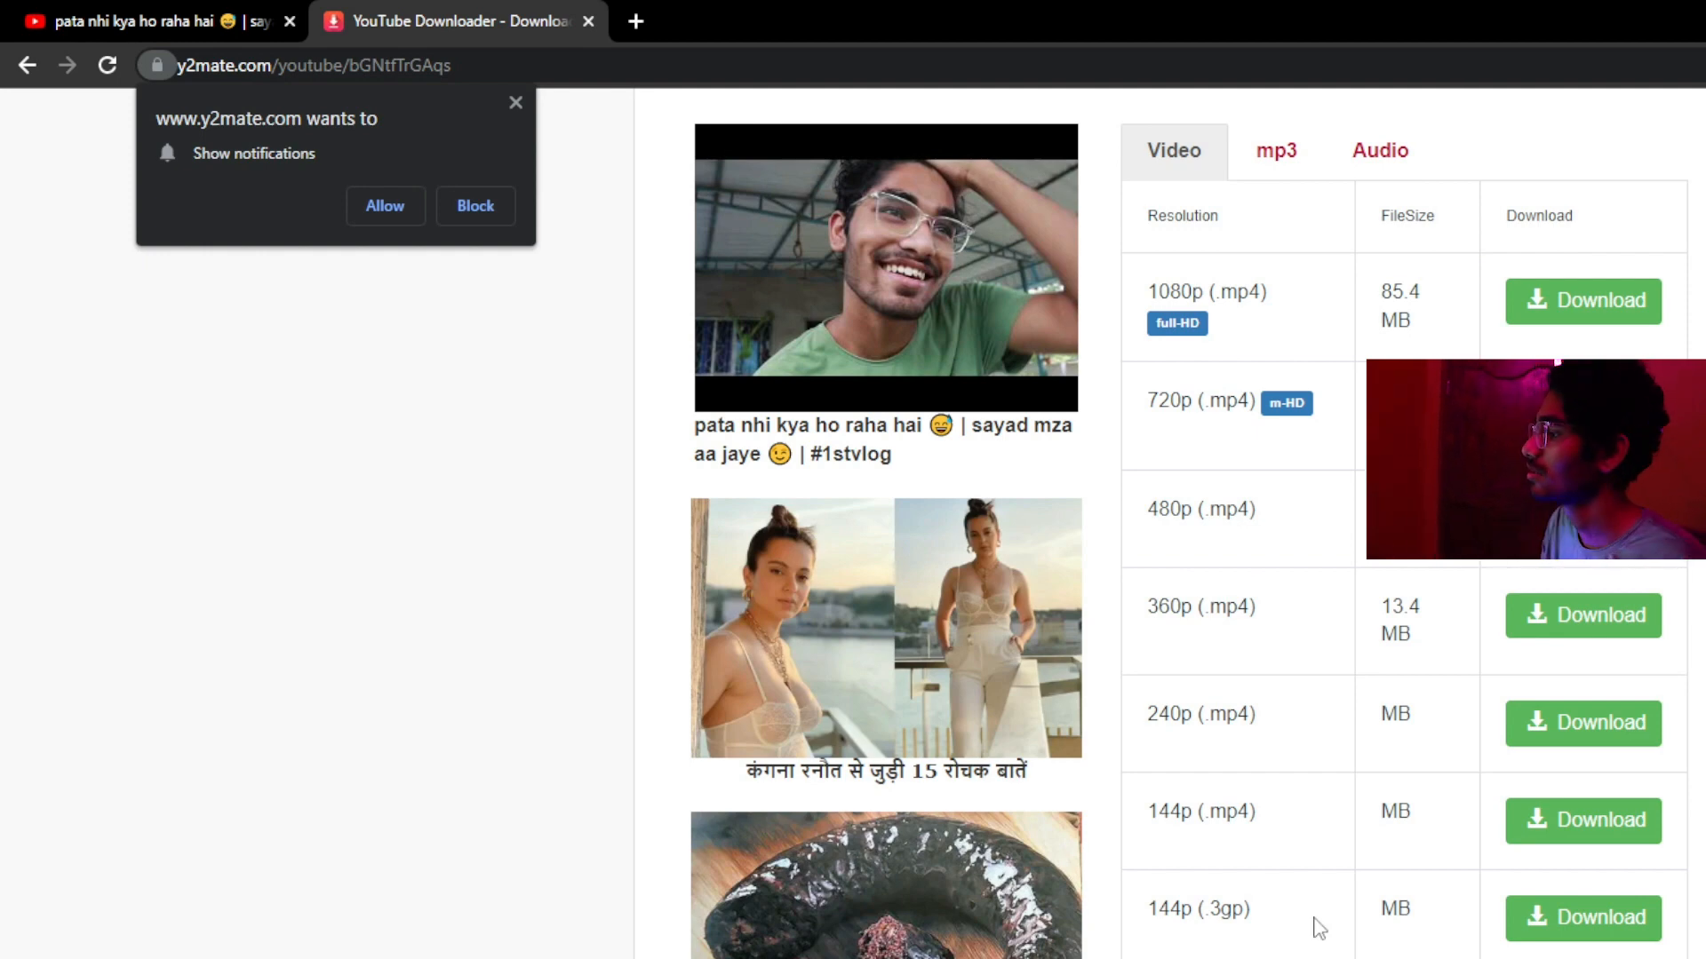
mouse_move(1282, 924)
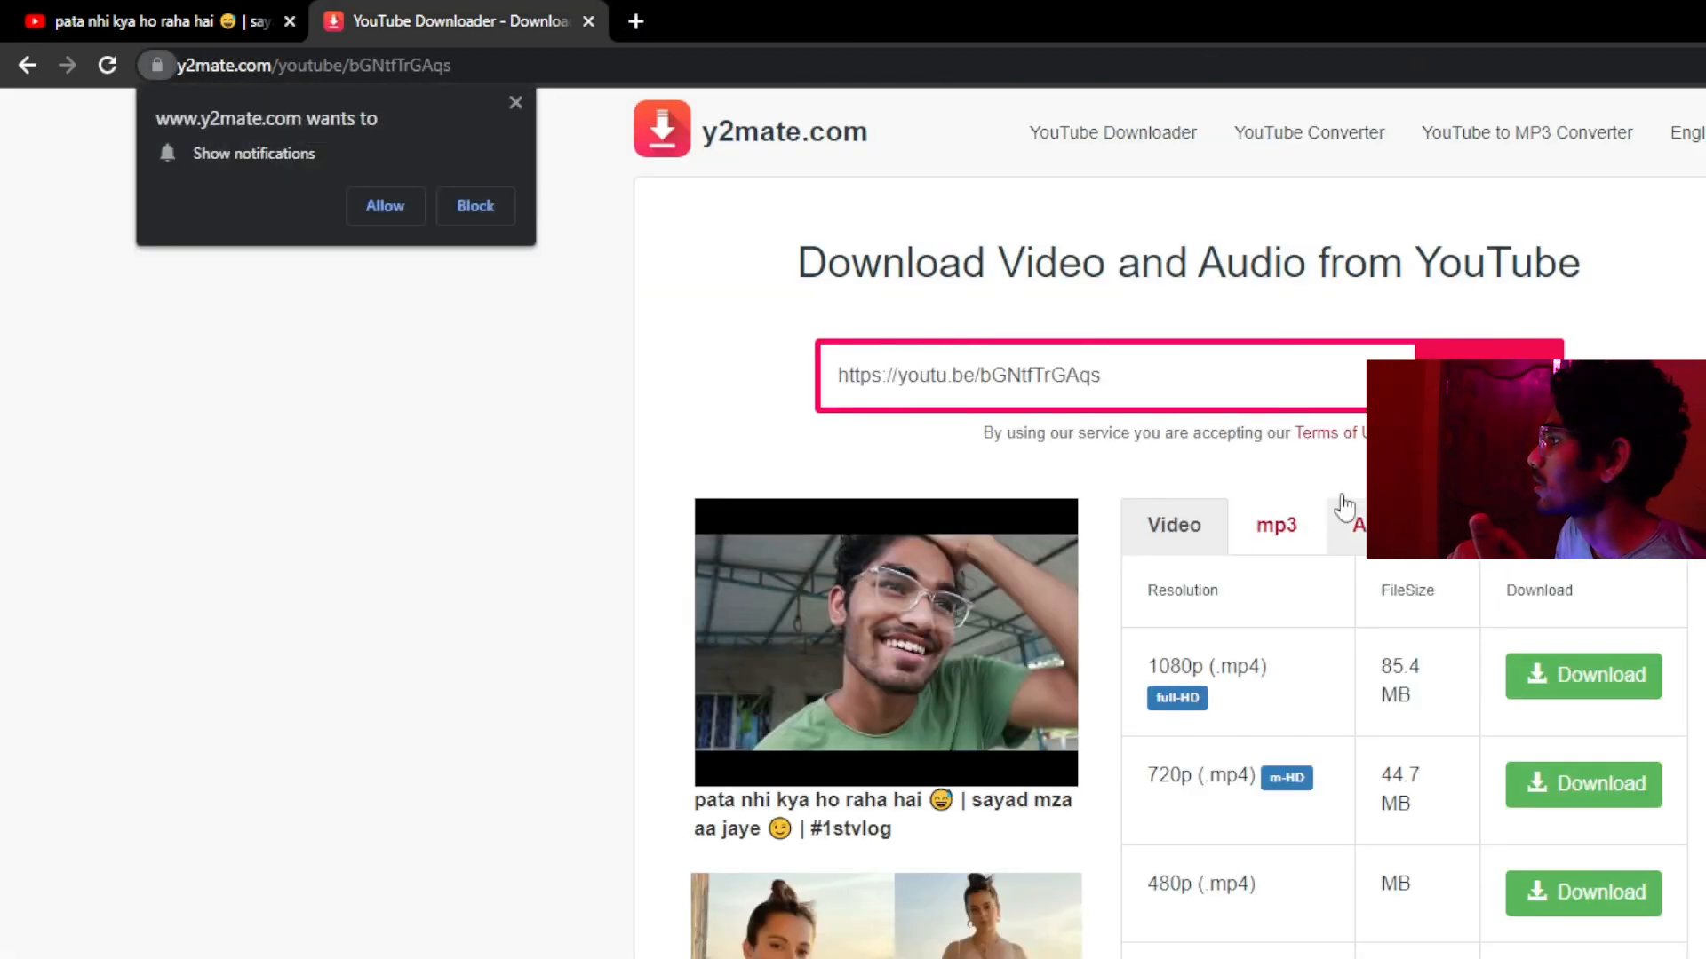
left_click(1277, 525)
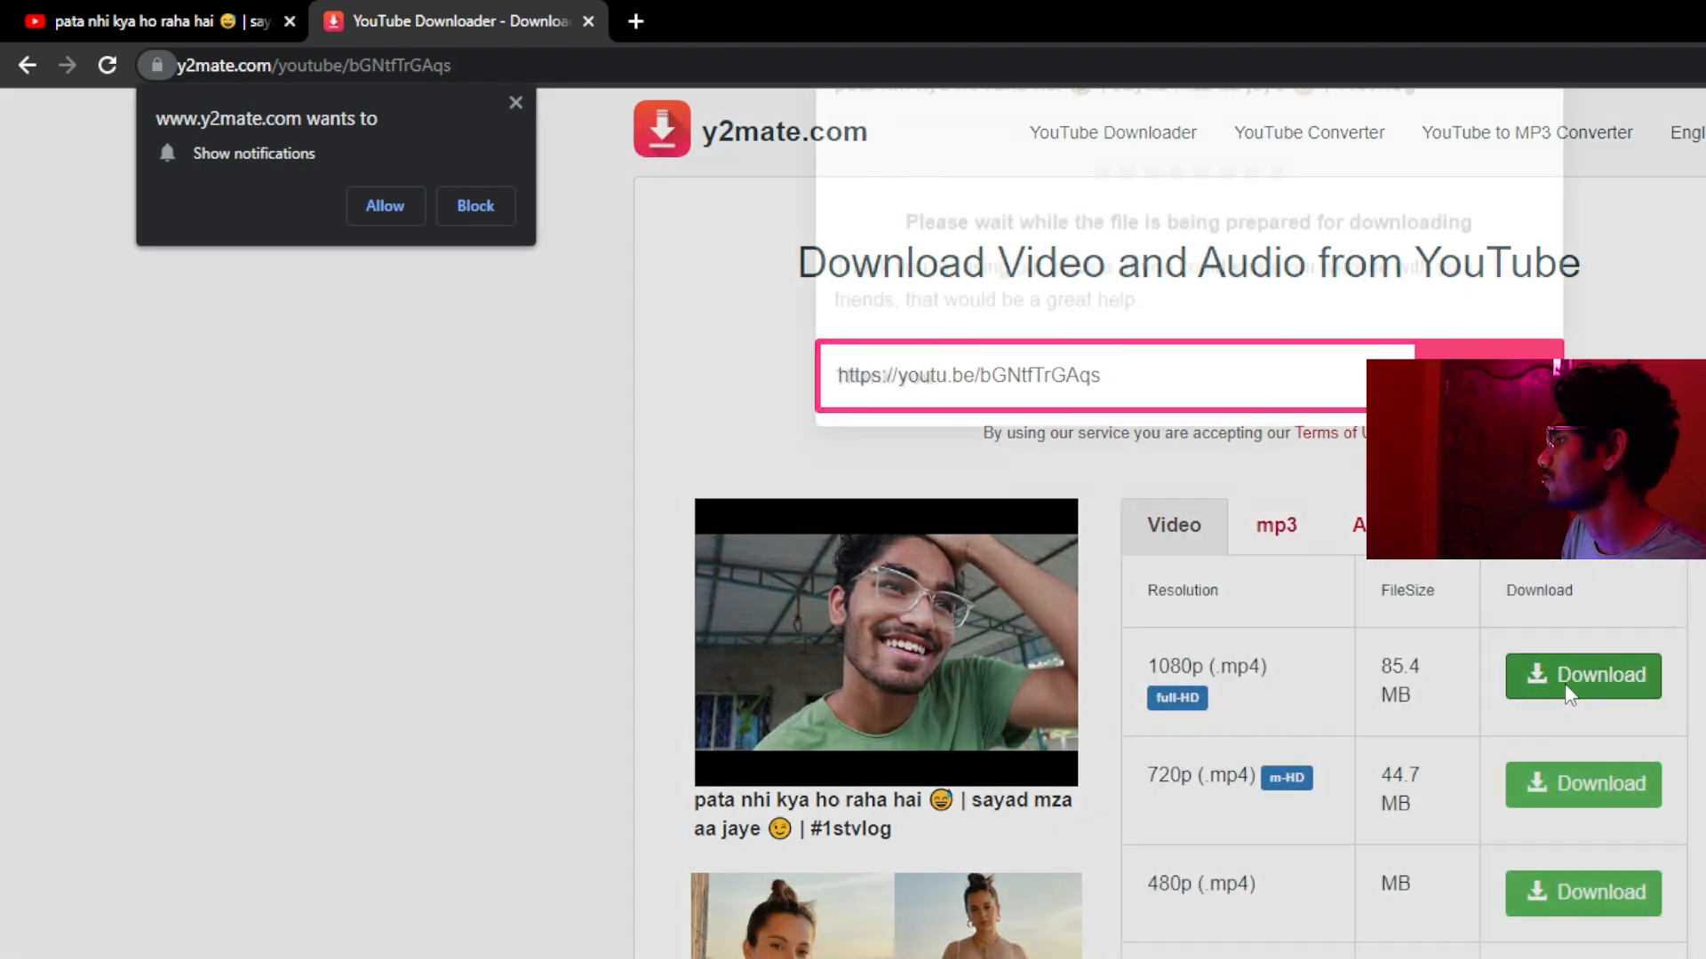
Step: Close the Norton antivirus pop-up, the notification prompt and the betting advert page
left_click(1582, 675)
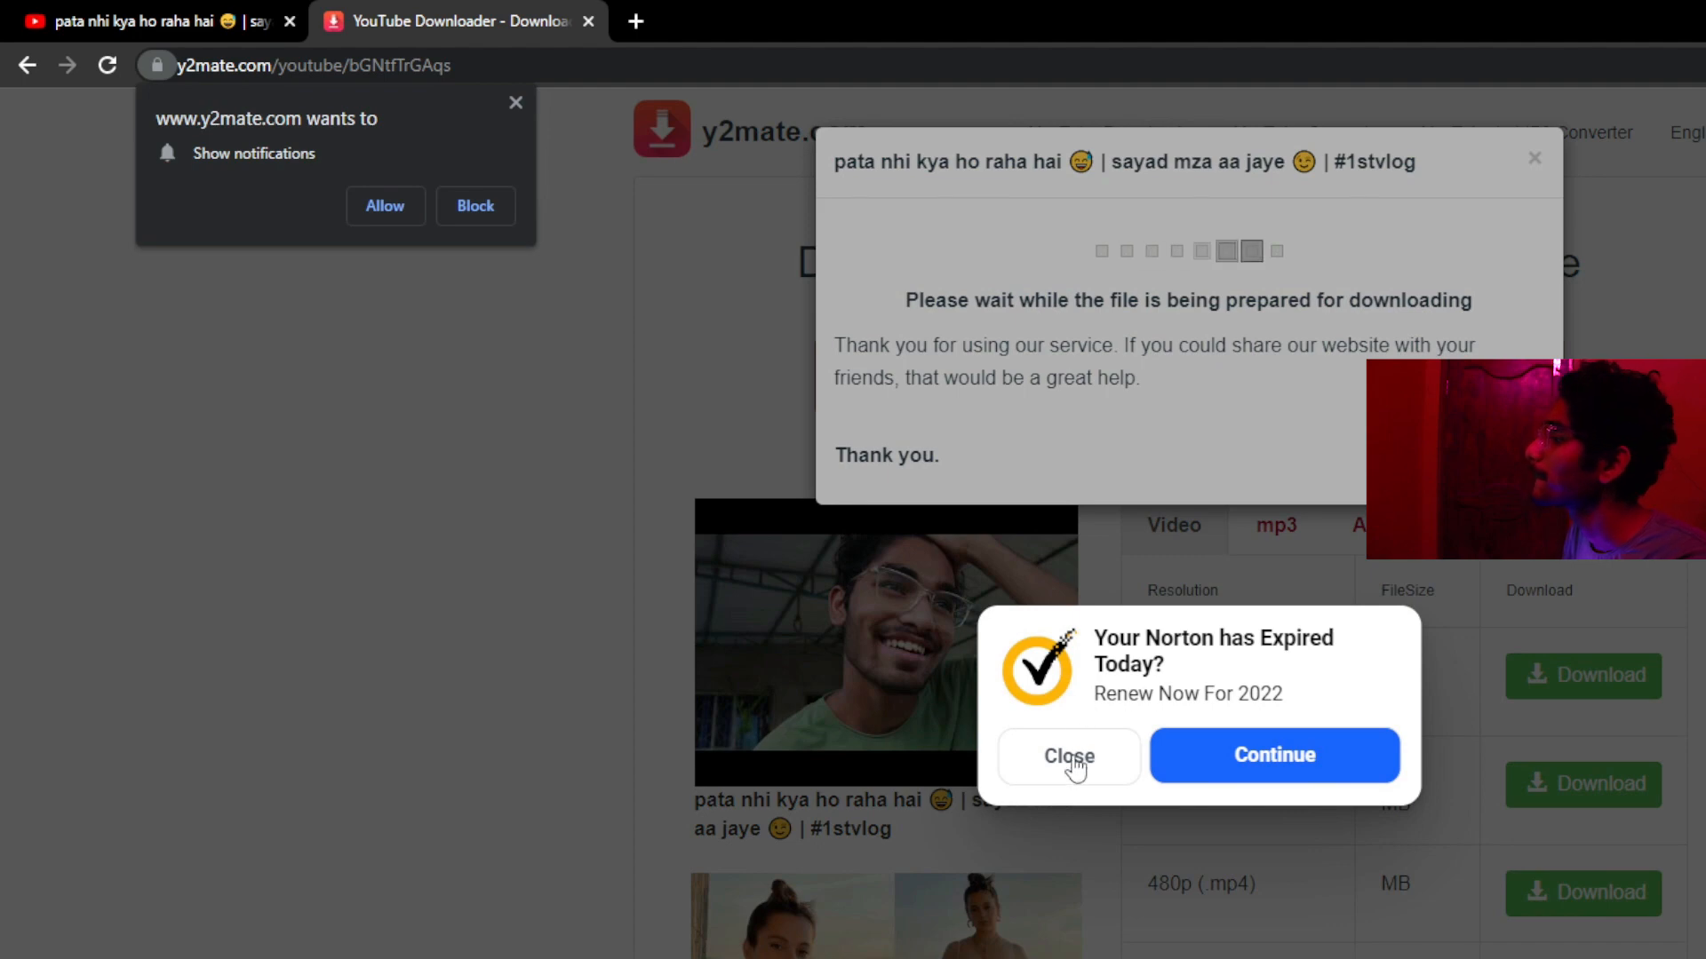
left_click(1069, 756)
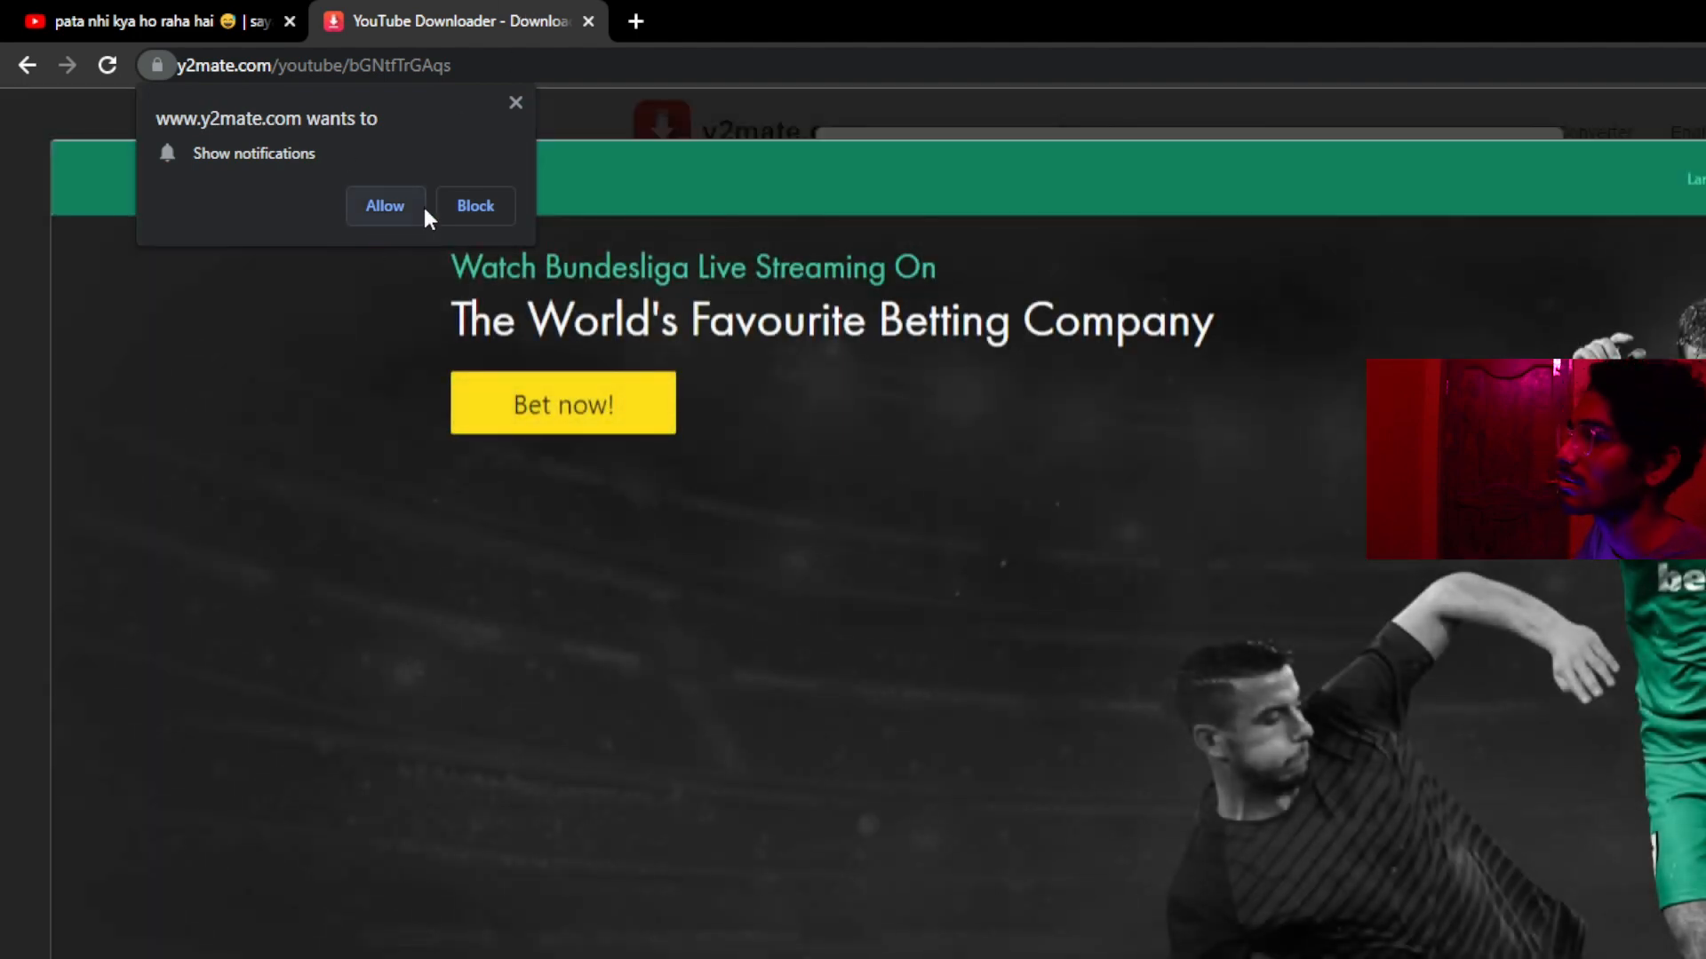
left_click(474, 205)
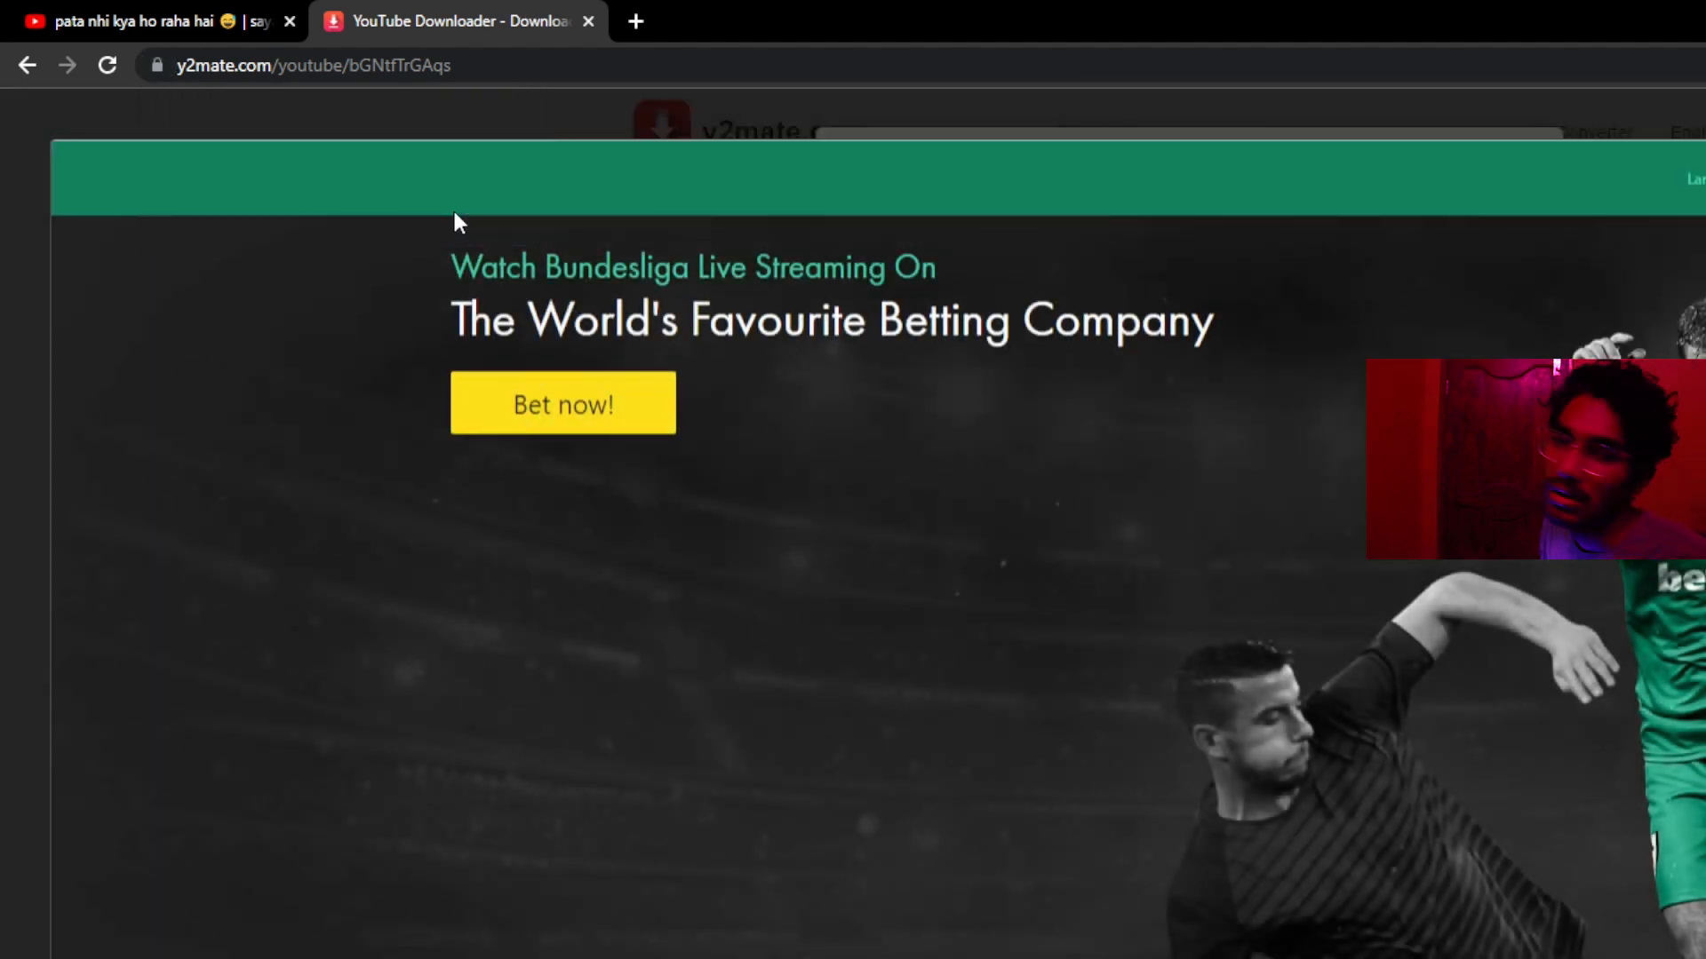
left_click(31, 63)
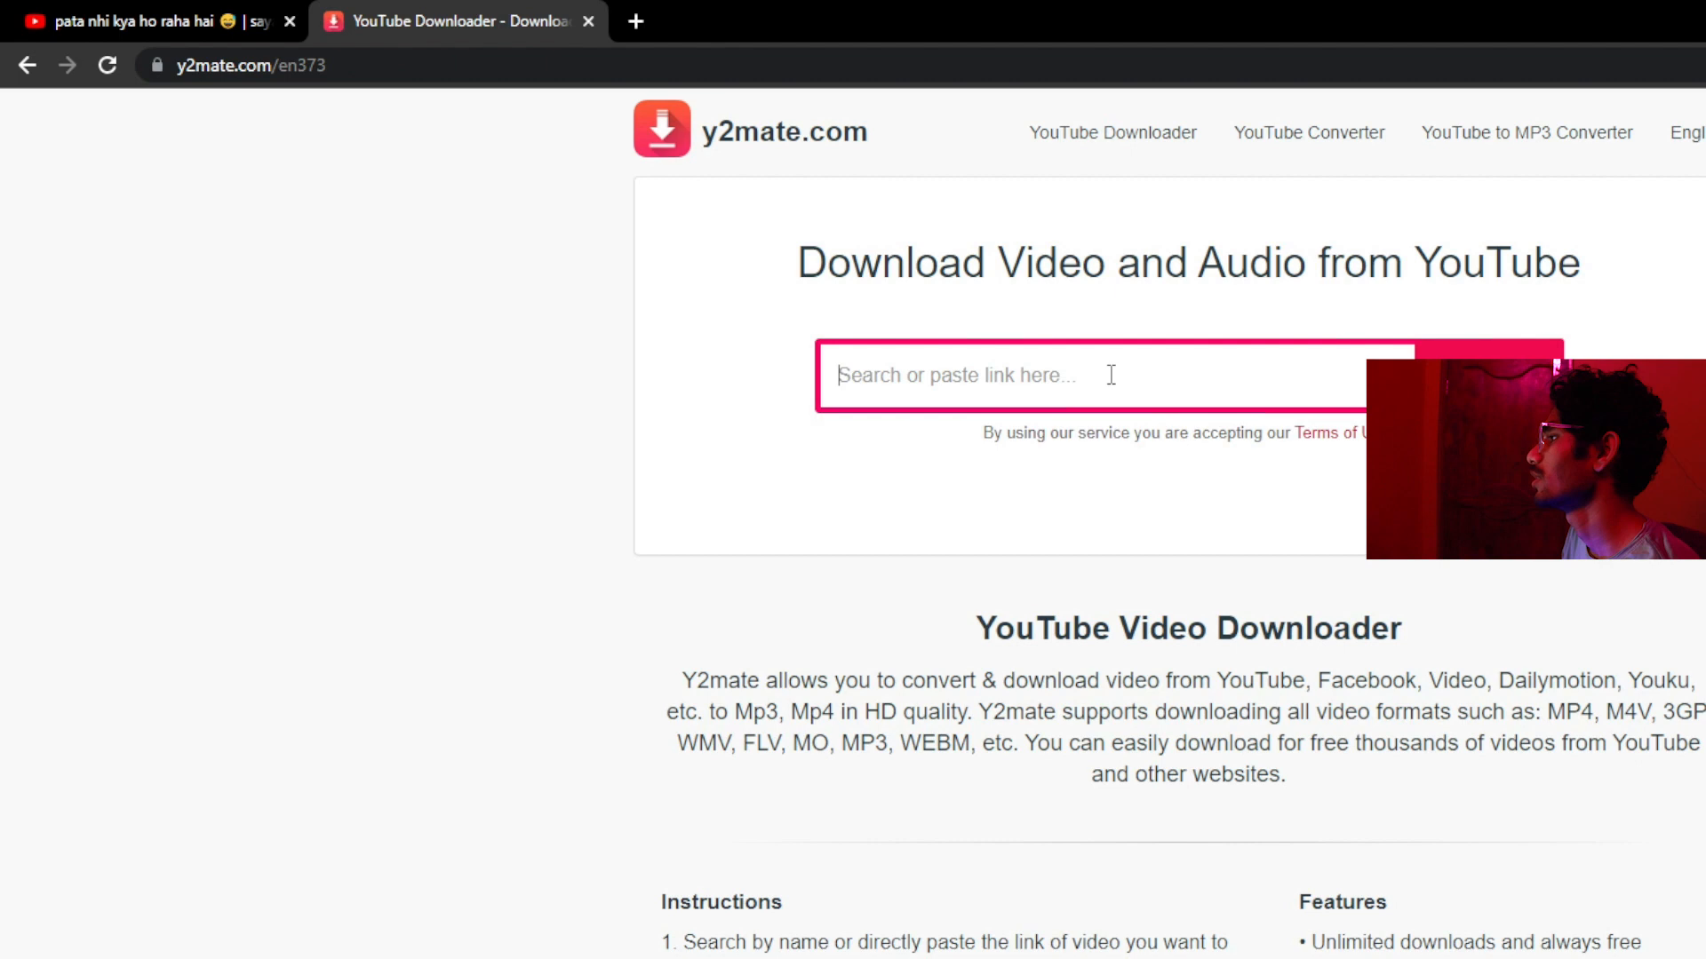
type("https://youtu.be/bGNtfTrGAqs")
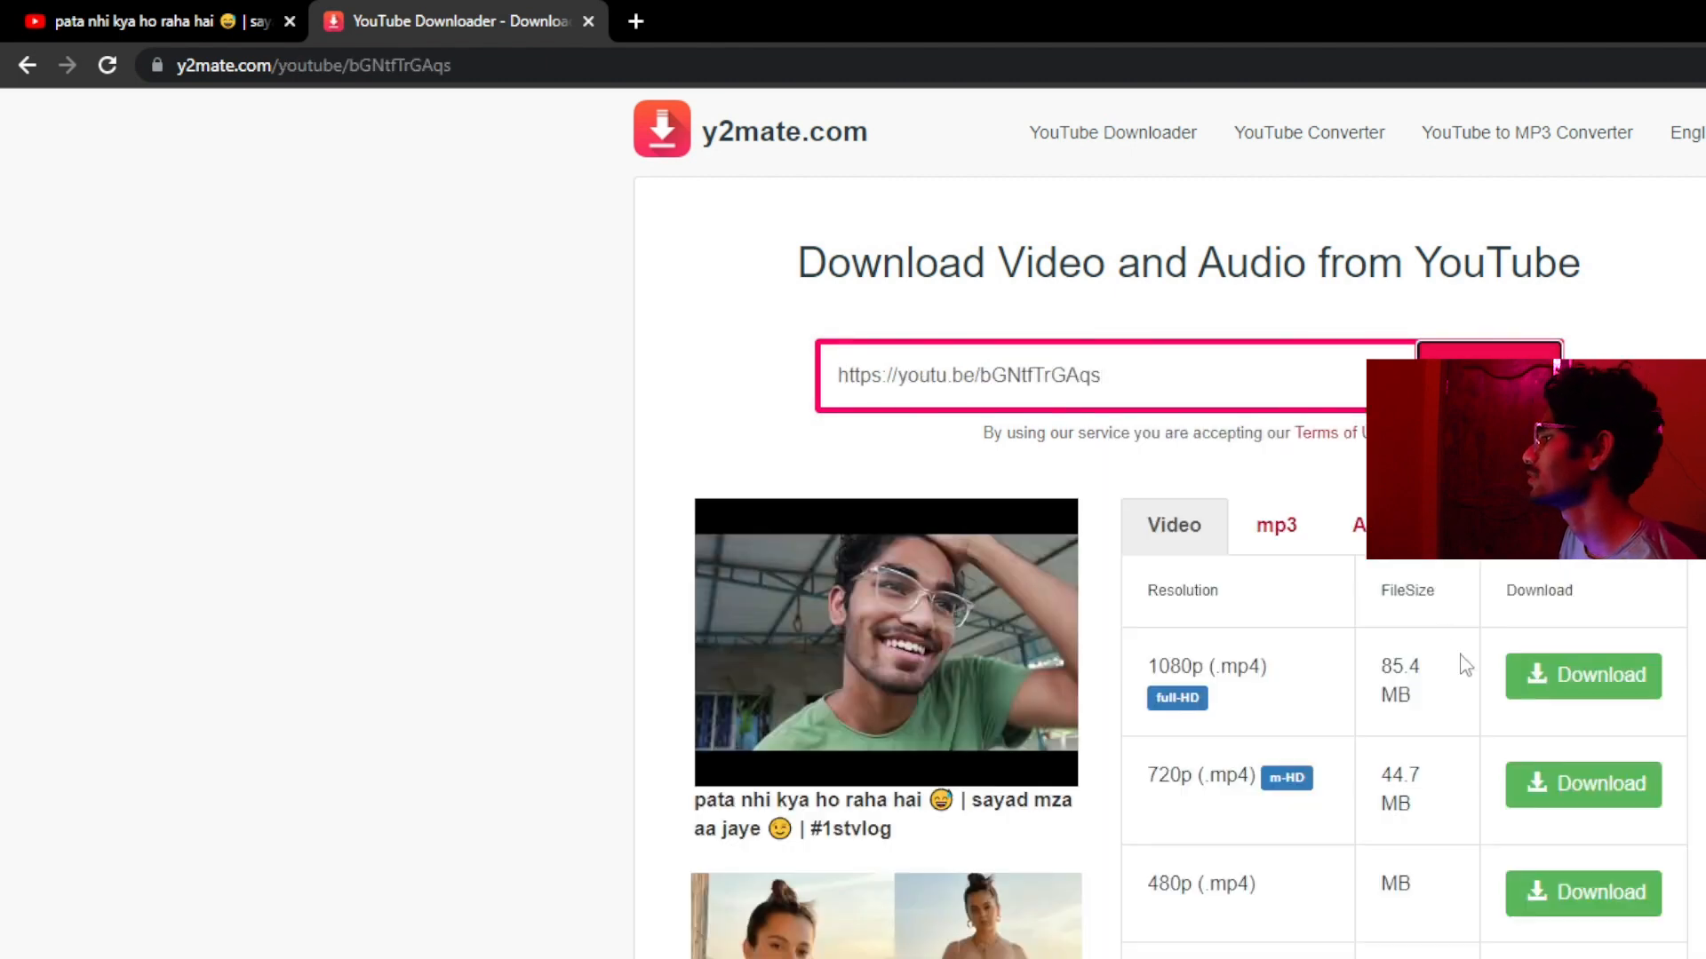
left_click(1582, 676)
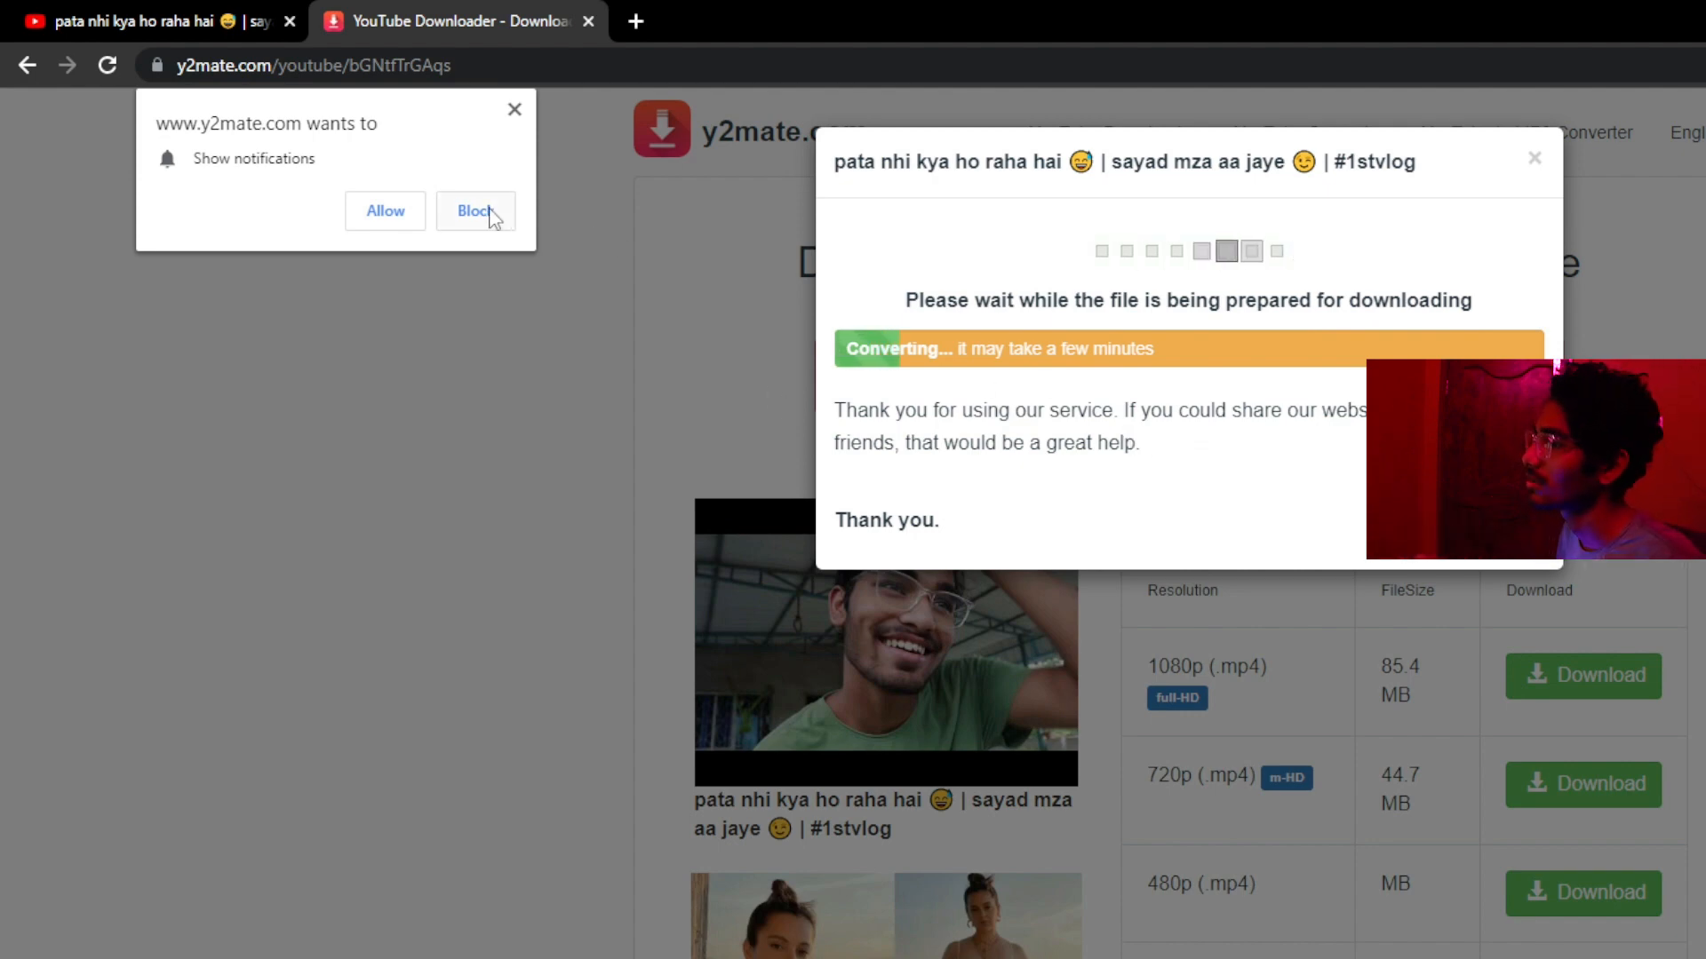
left_click(476, 211)
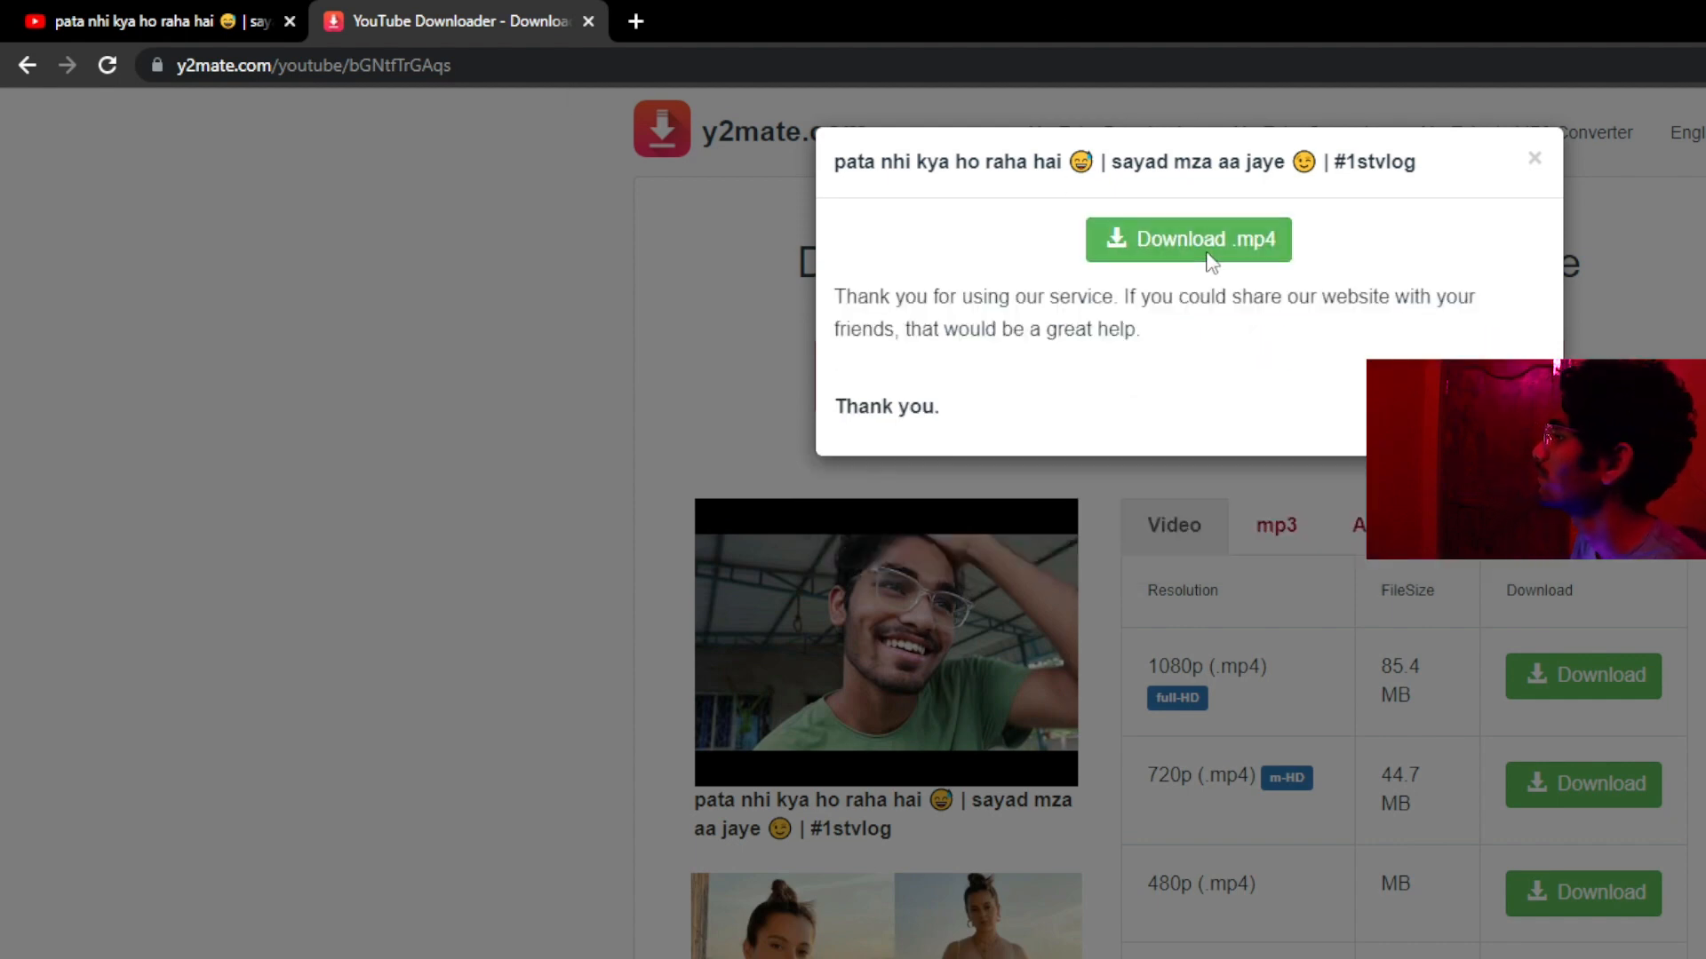
Step: Download the converted .mp4, close the download dialog, and start a new tab
left_click(1187, 239)
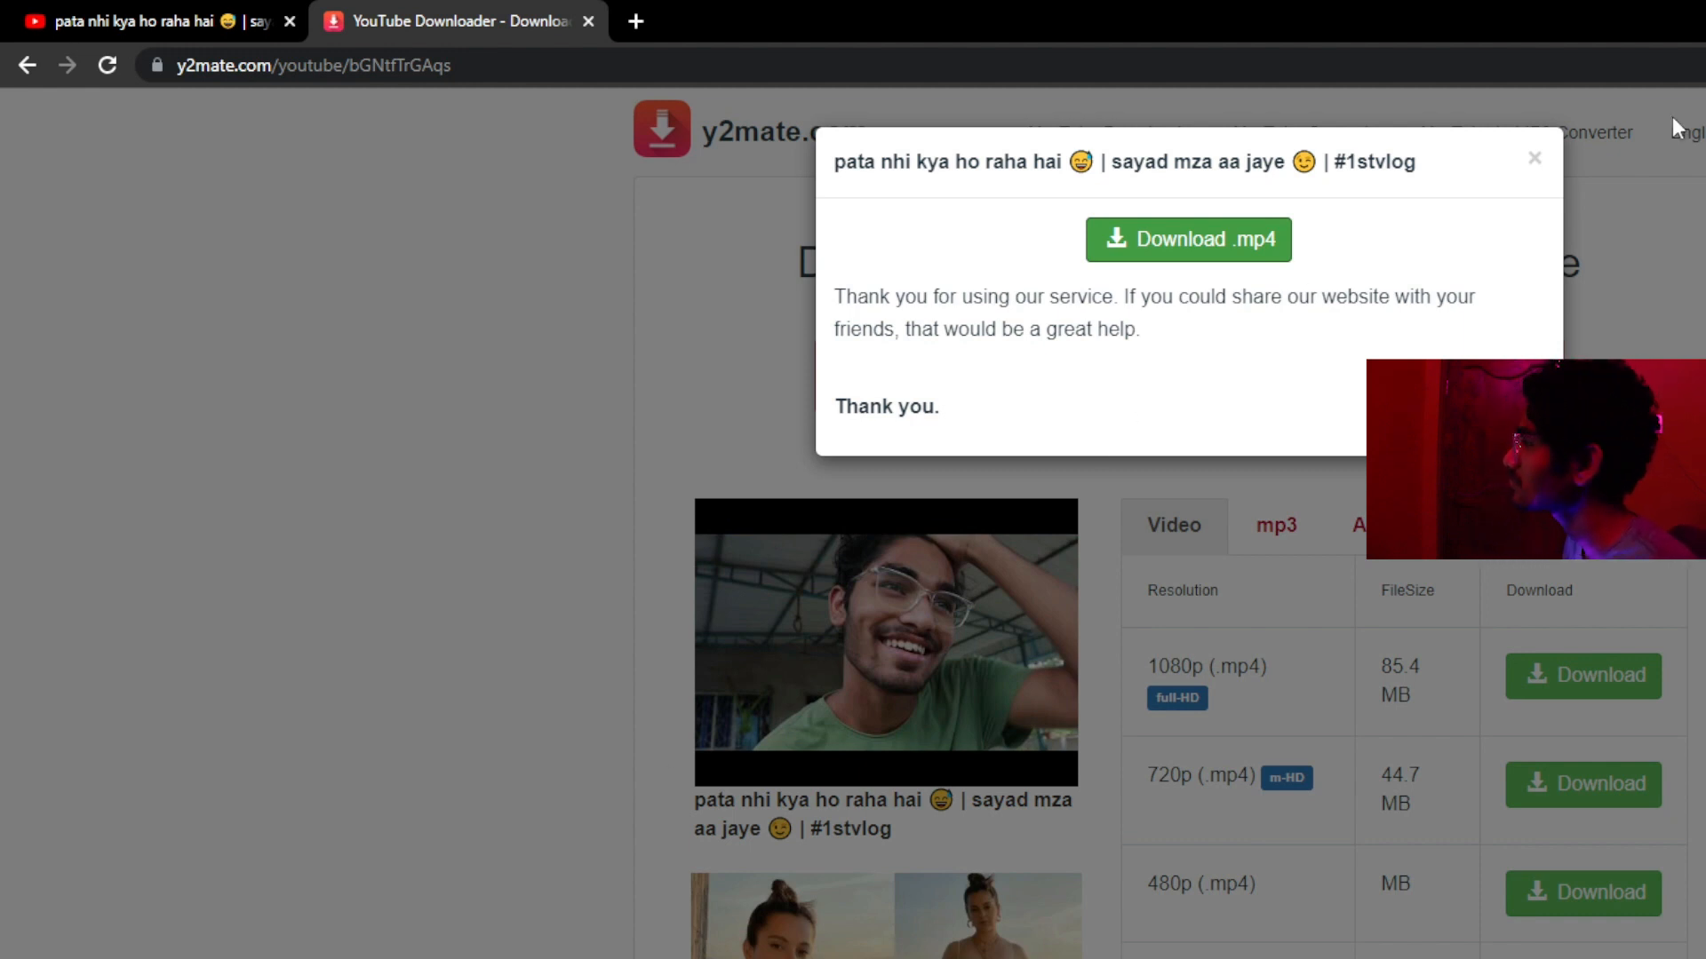
left_click(1534, 158)
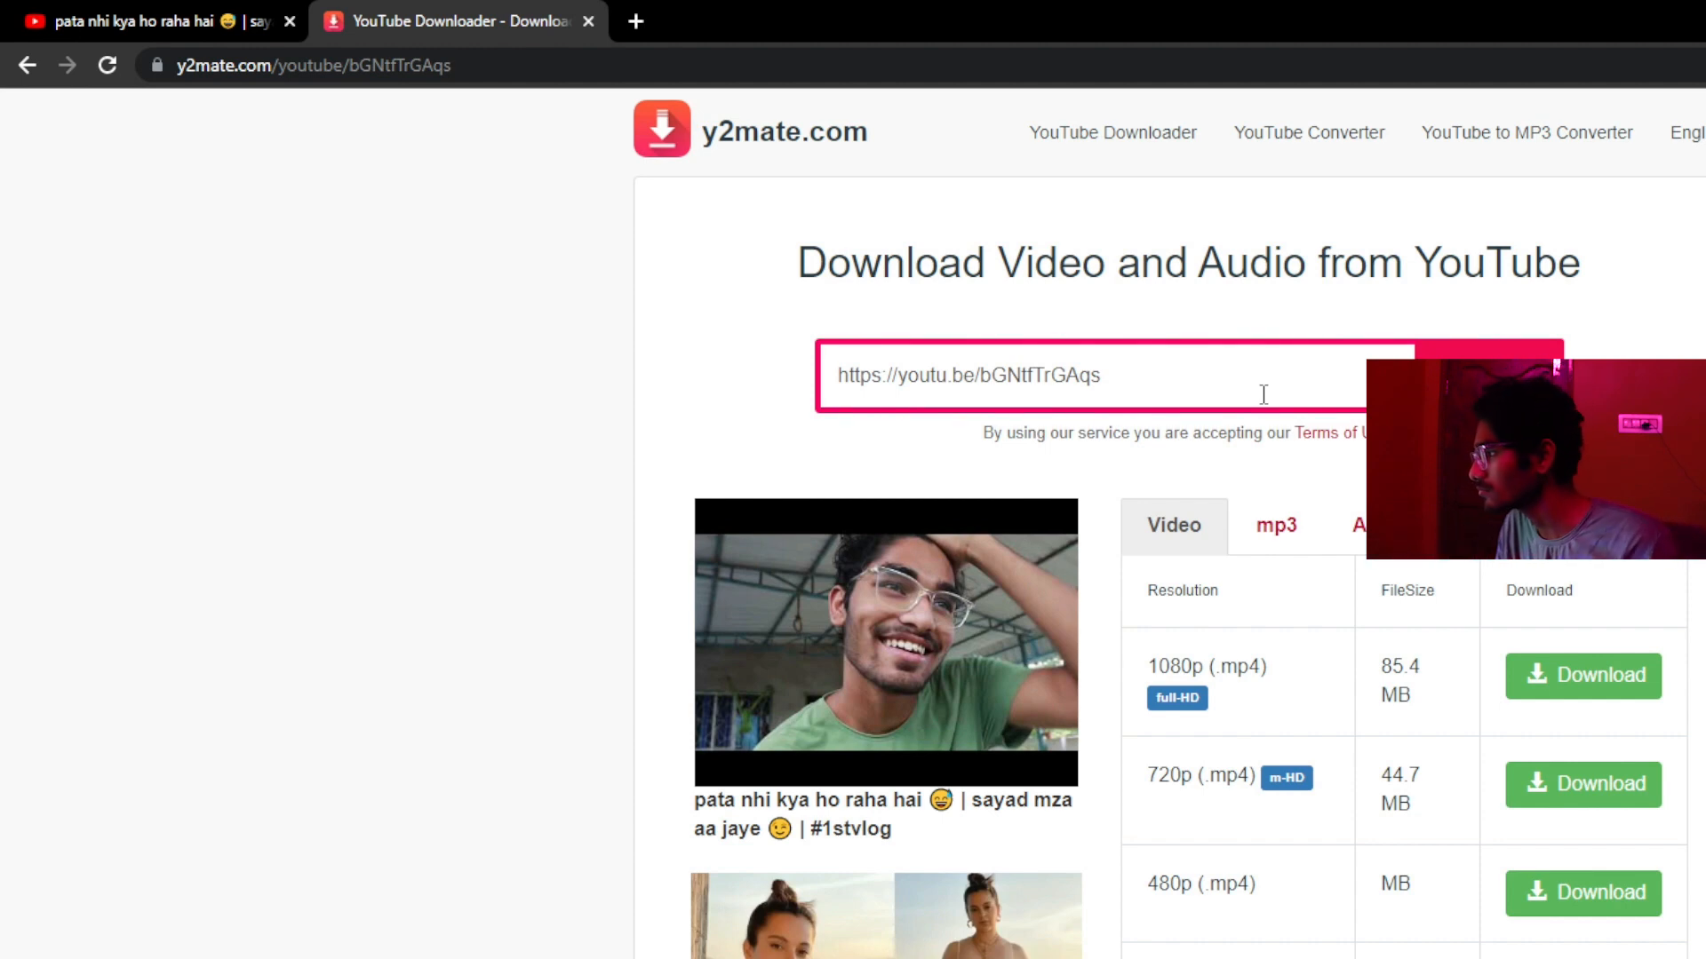
left_click(636, 22)
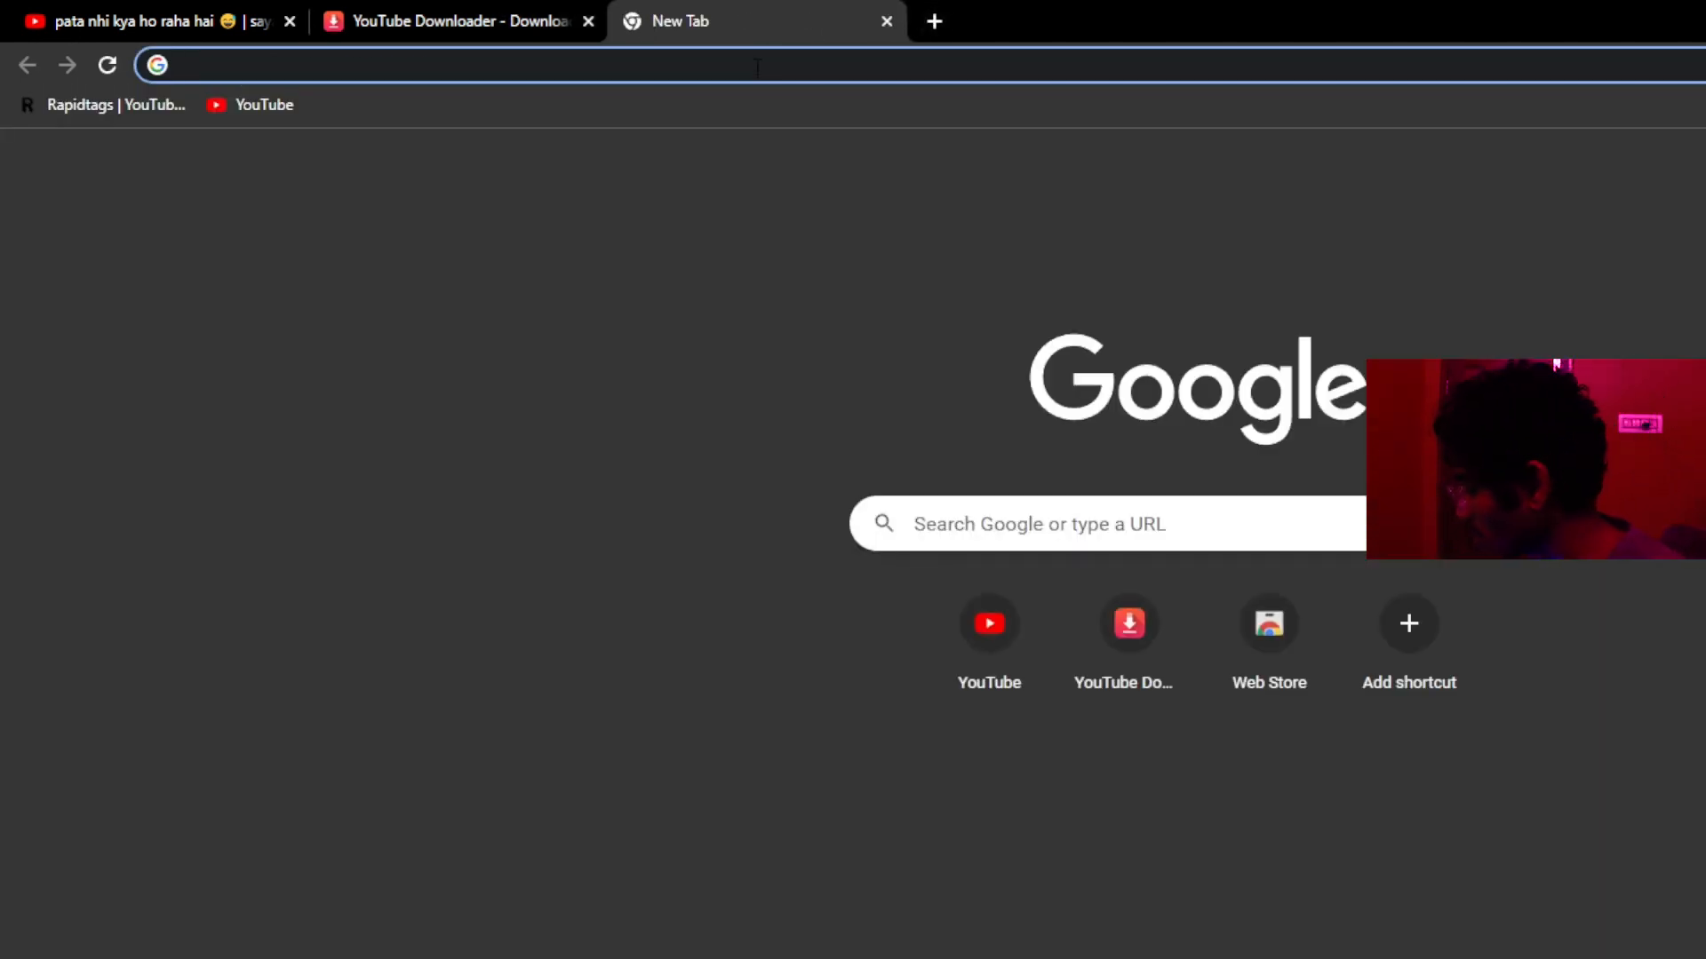
Step: Search Google for videotube downloader, then close that results tab
type("VIDE")
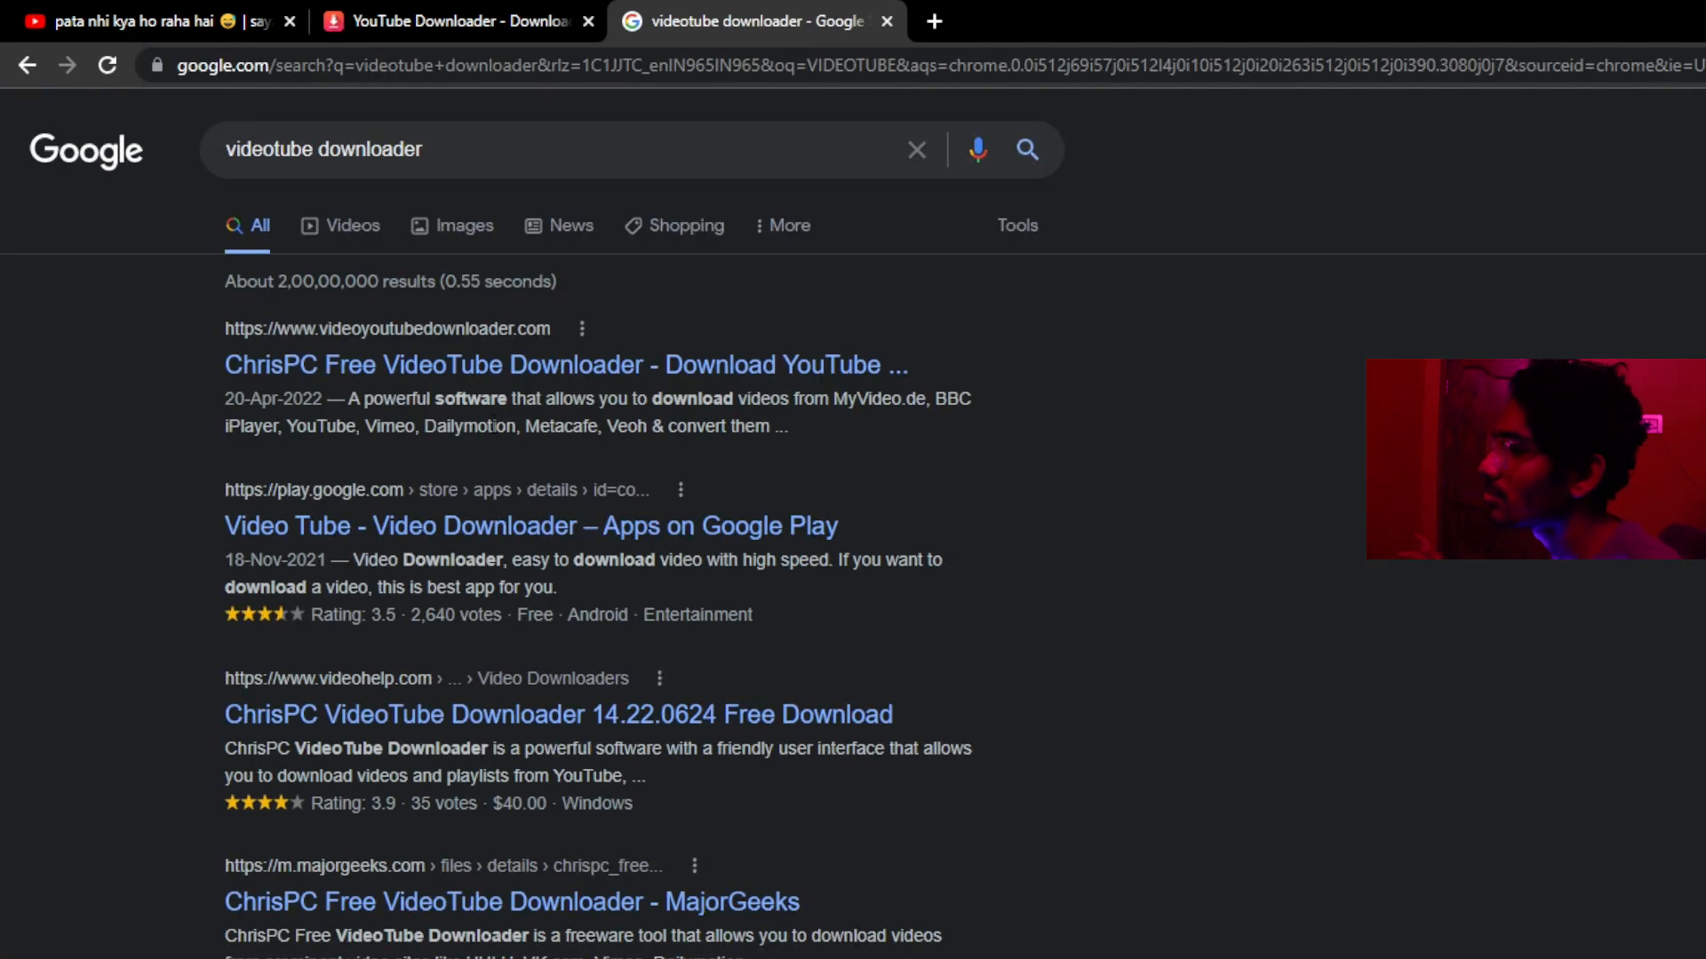
mouse_move(832, 234)
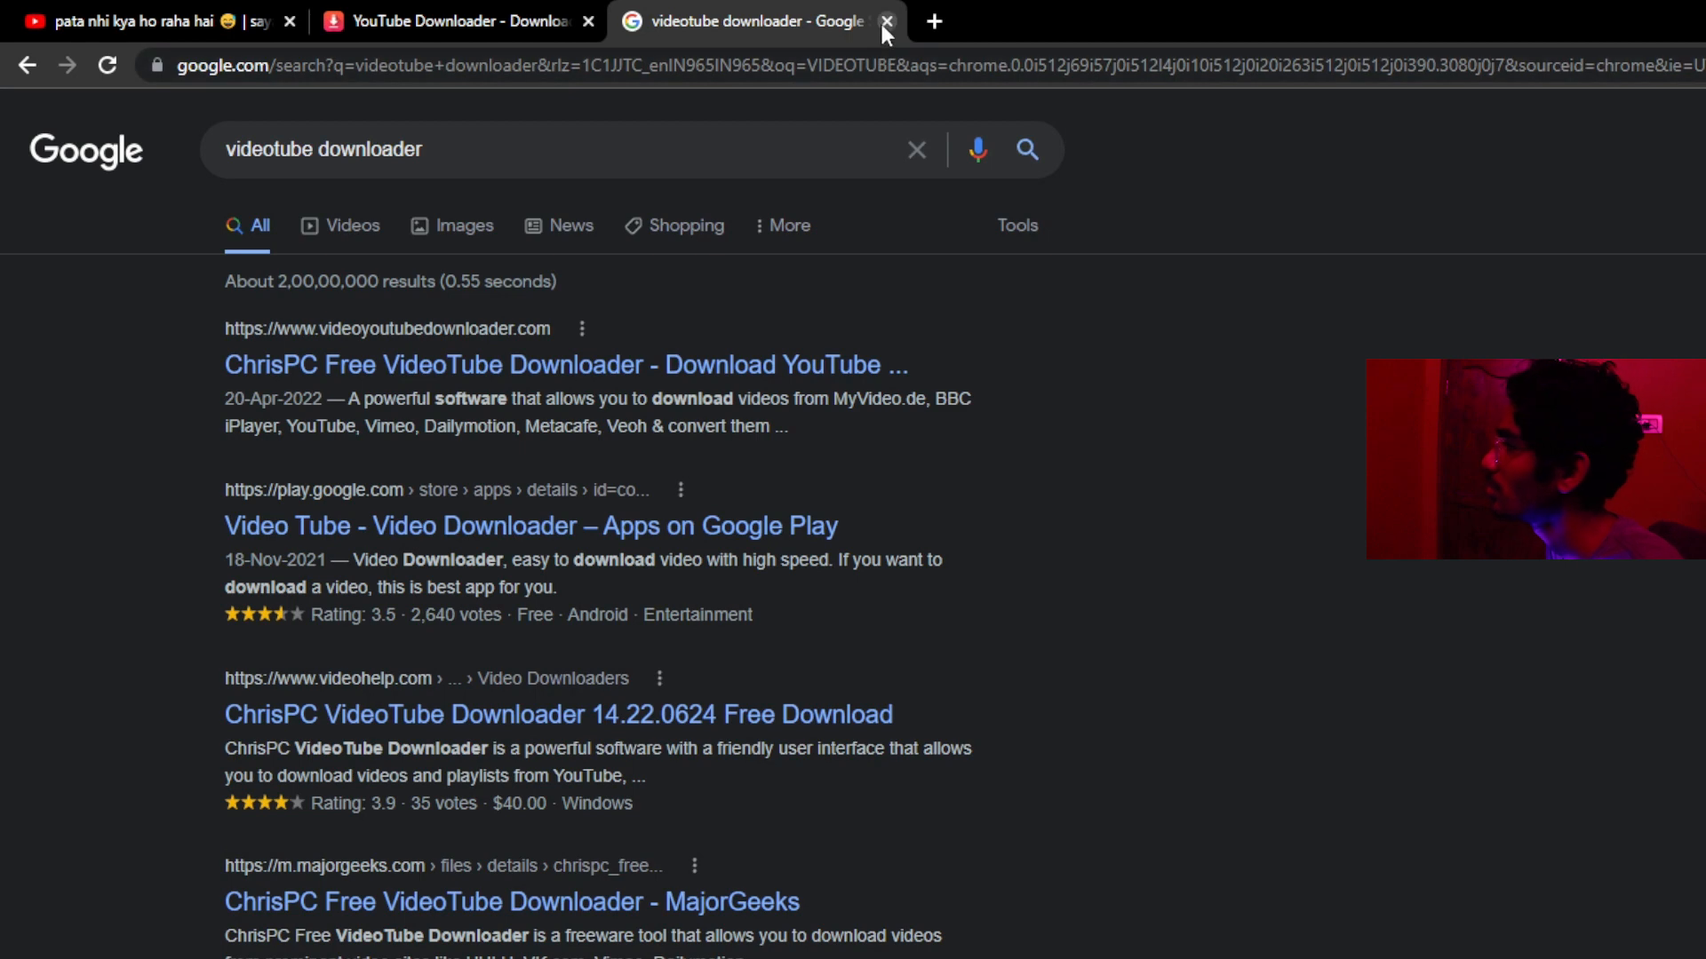
left_click(890, 24)
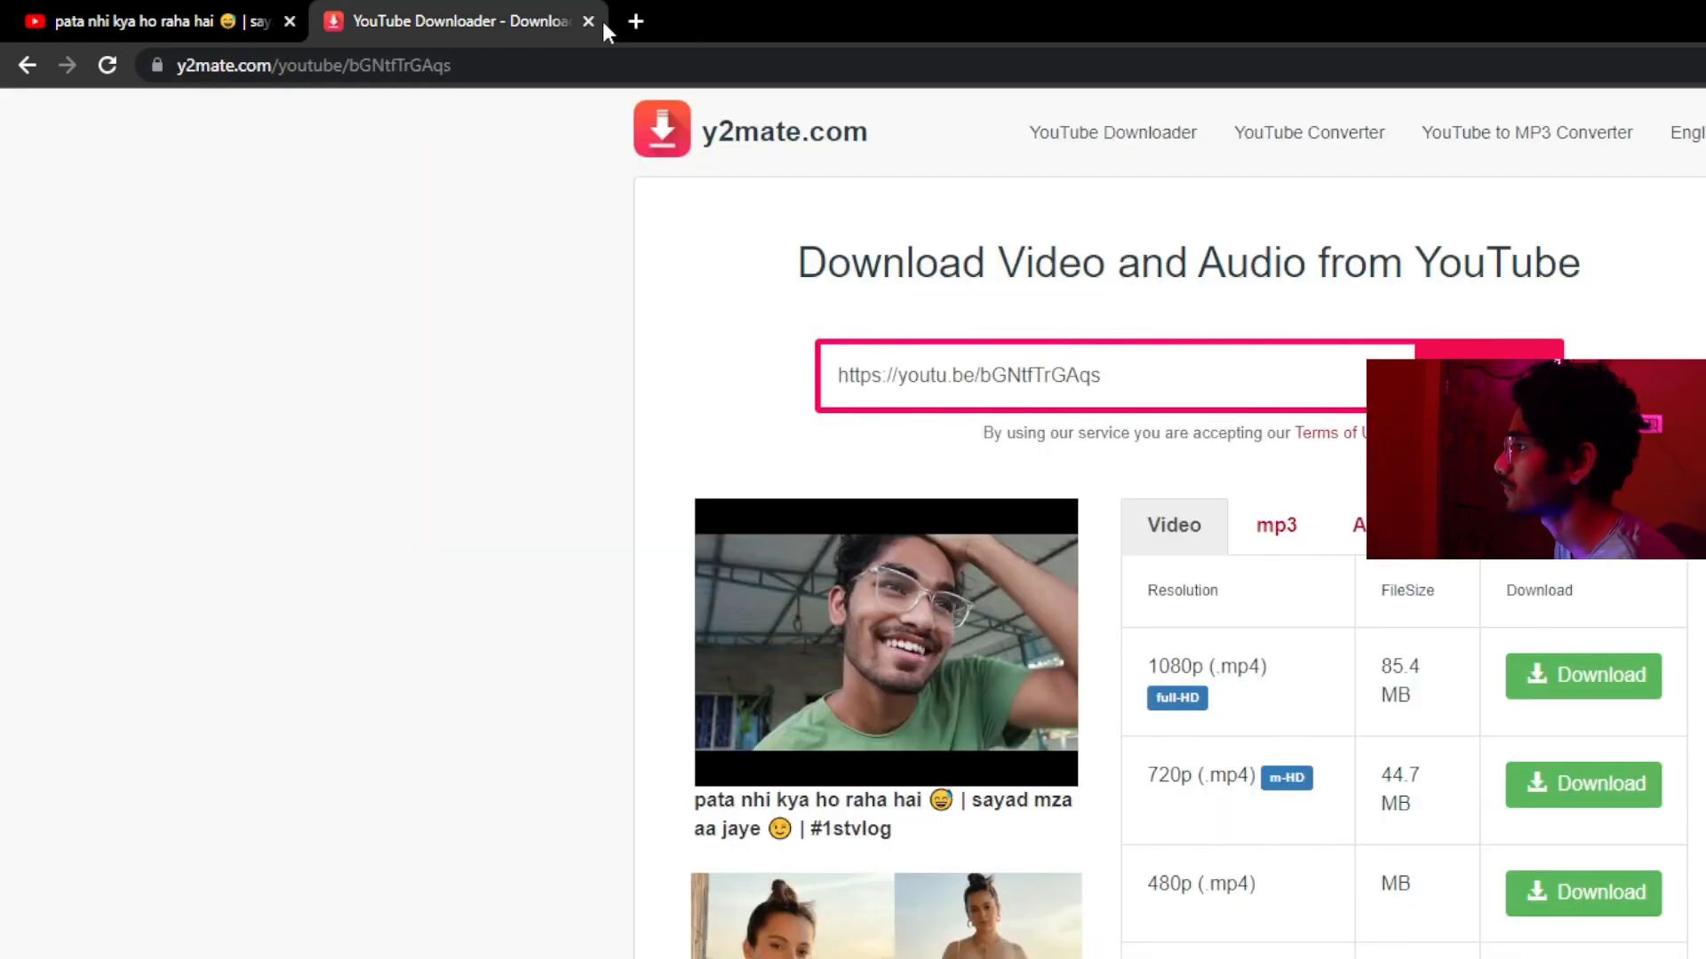